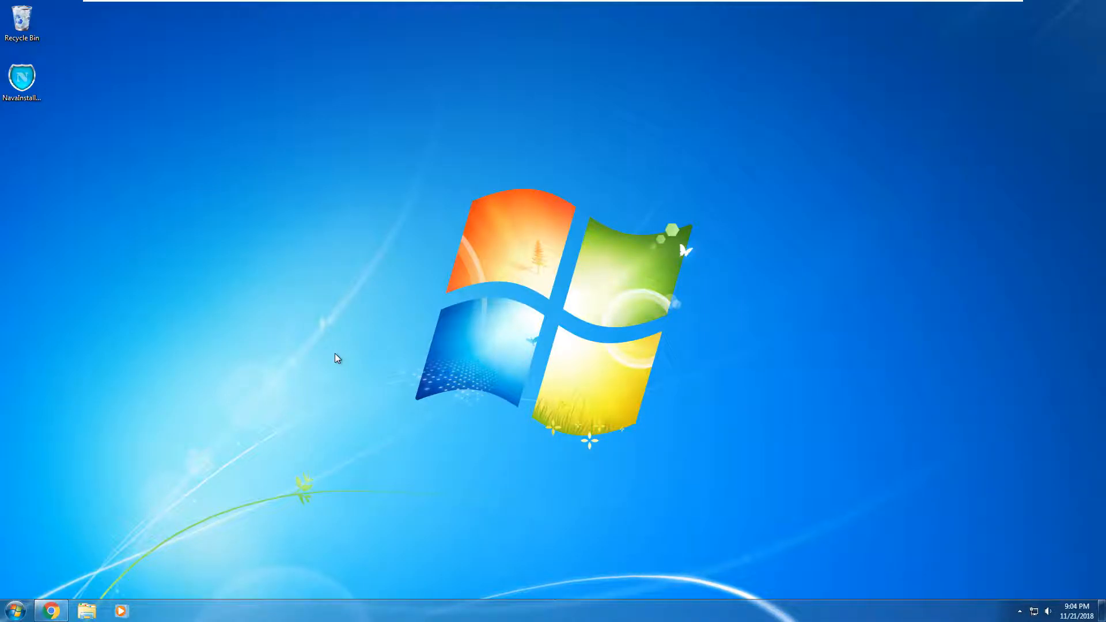
mouse_move(811, 295)
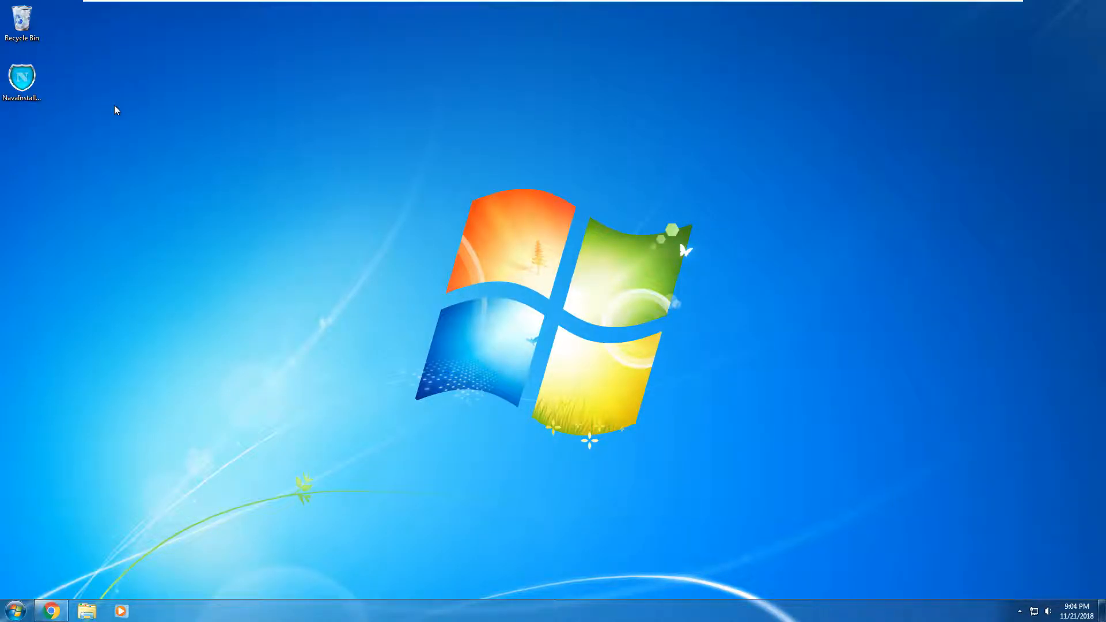
mouse_move(446, 270)
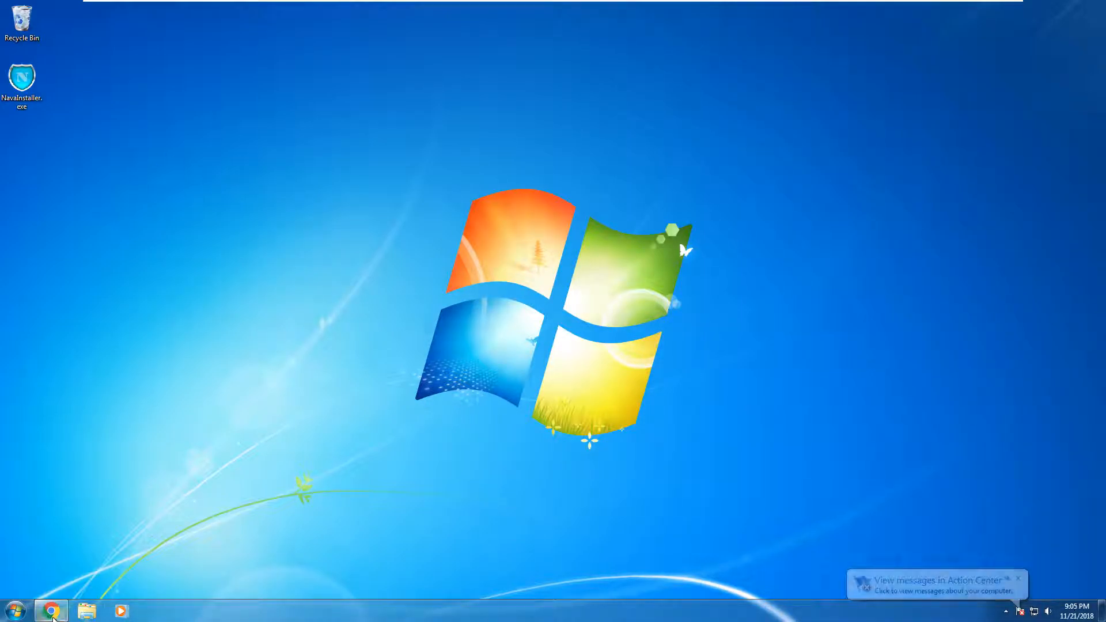
Bring the Nava Shield YouTube video forward and scroll through its description and comments.
left_click(50, 610)
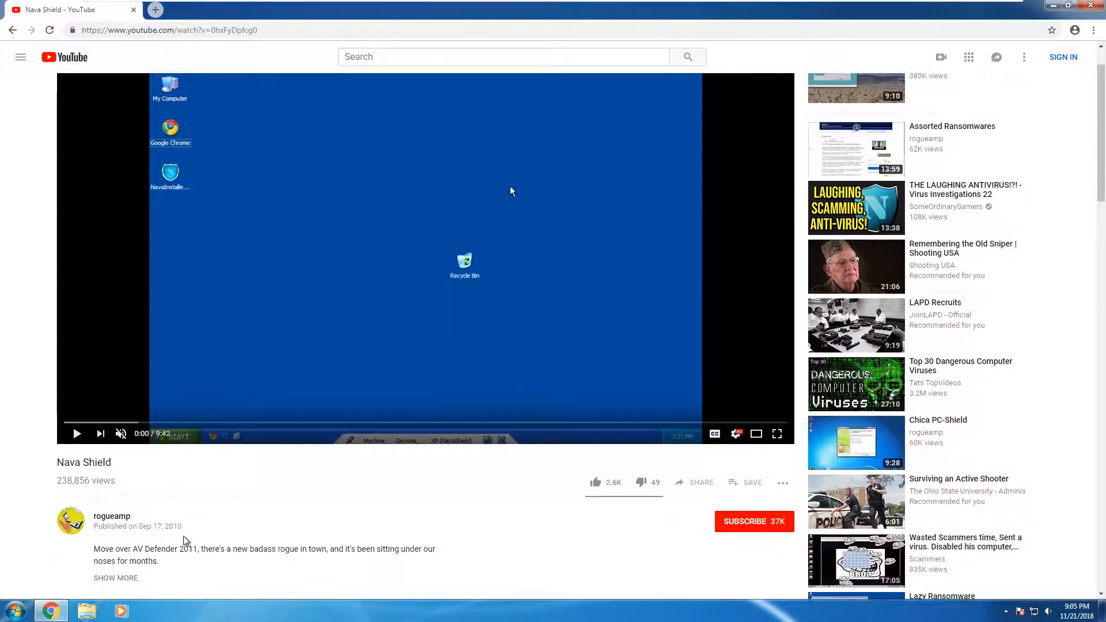
scroll("down", 3)
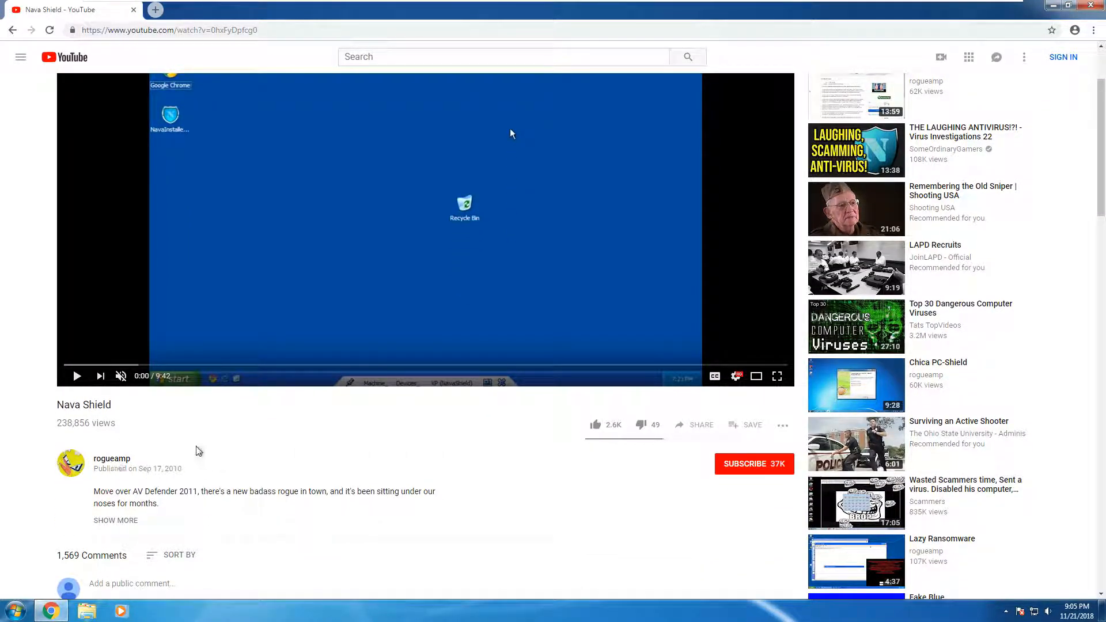
scroll("down", 3)
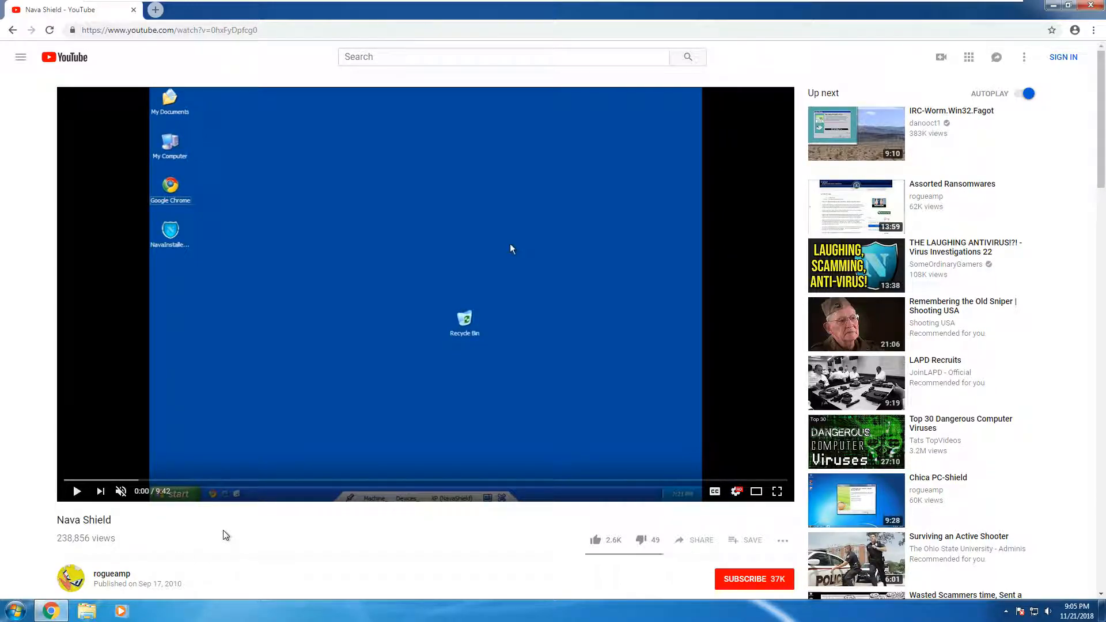
mouse_move(239, 575)
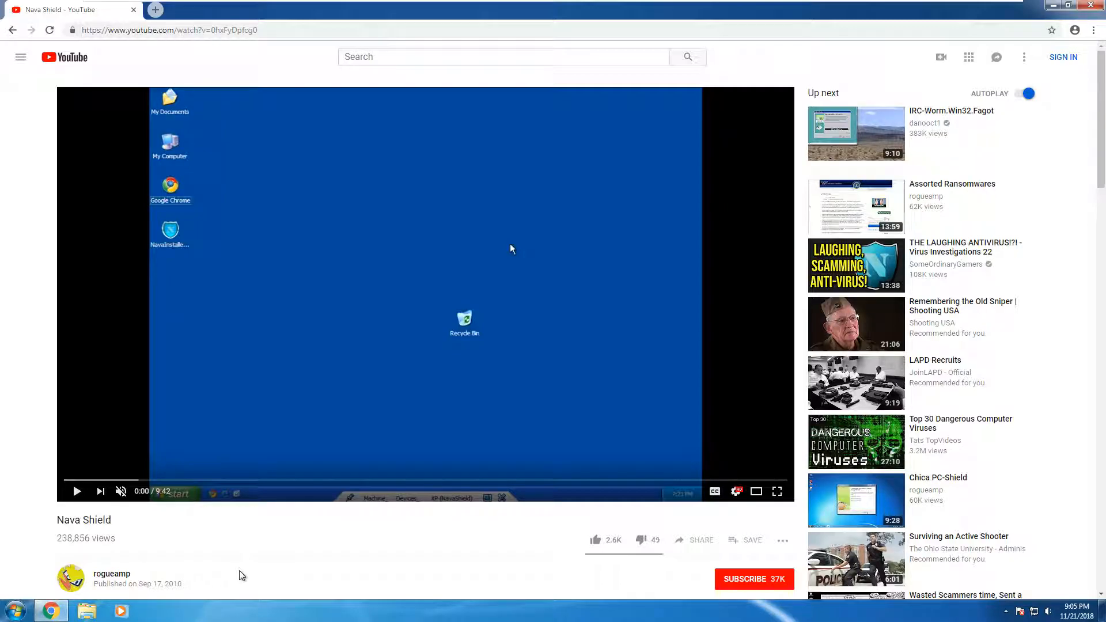
mouse_move(356, 547)
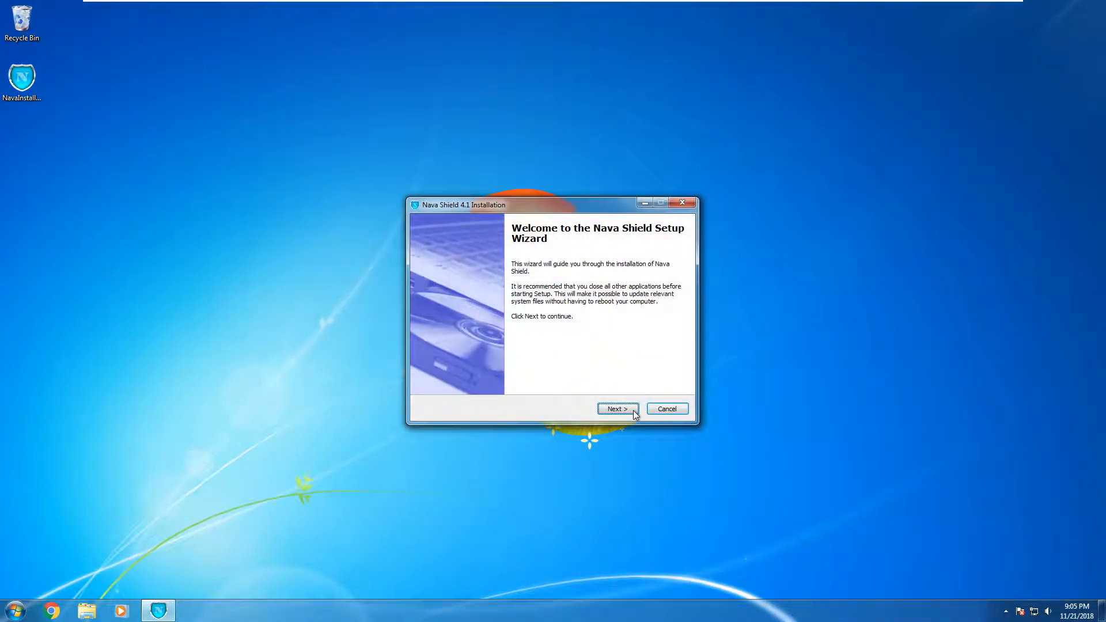
Complete the Nava Shield Setup Wizard through its welcome and final pages.
left_click(616, 409)
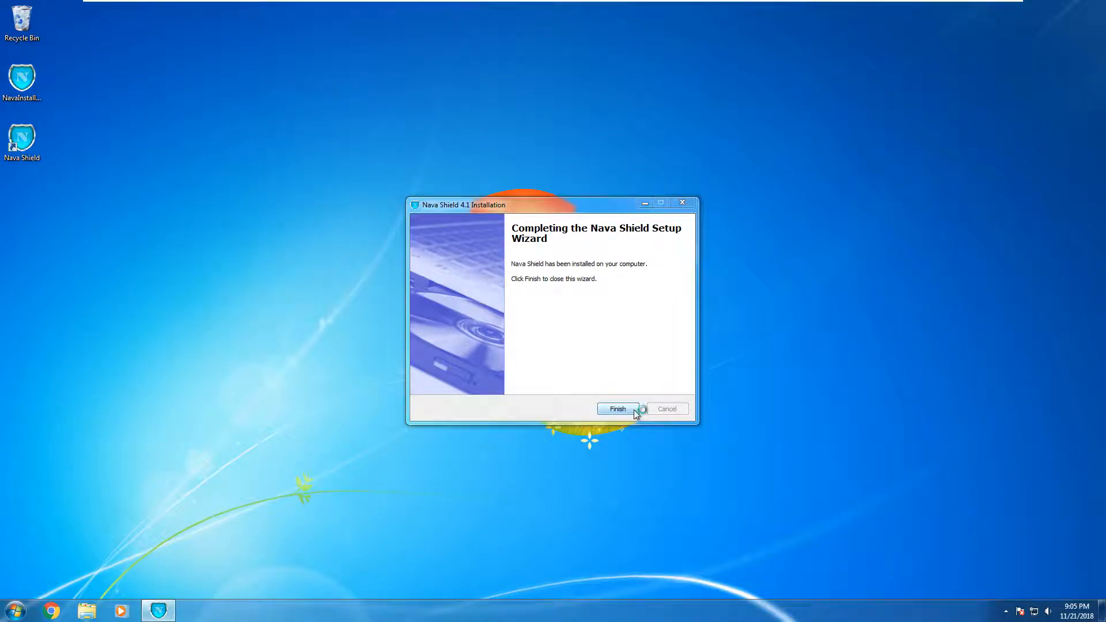
left_click(616, 409)
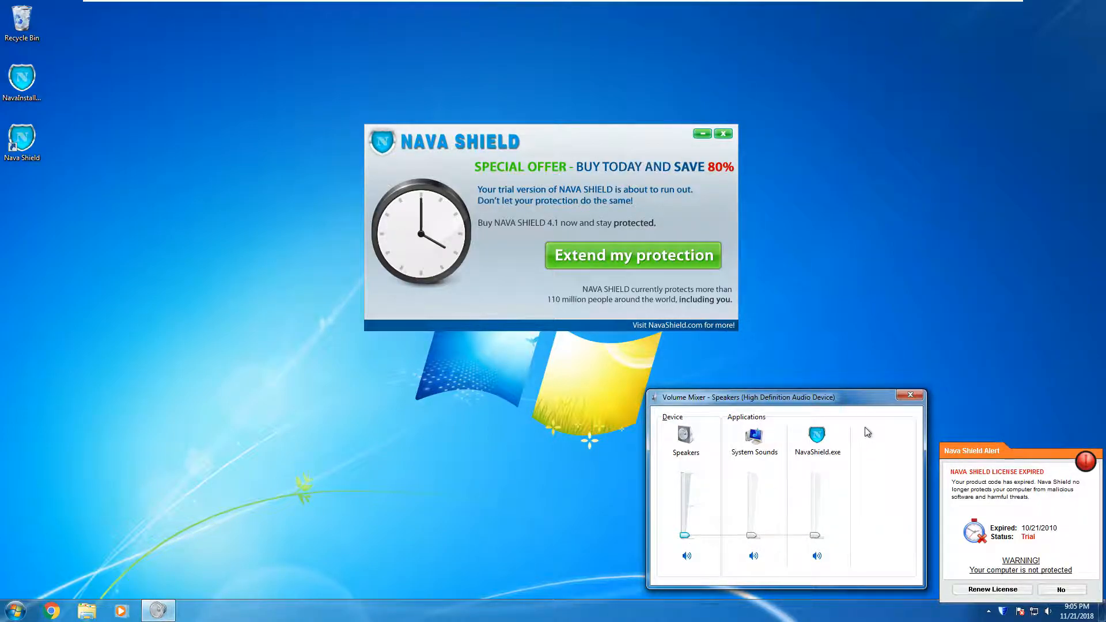
Close the Volume Mixer and accept 'Extend my protection' from the special offer popup.
left_click(910, 395)
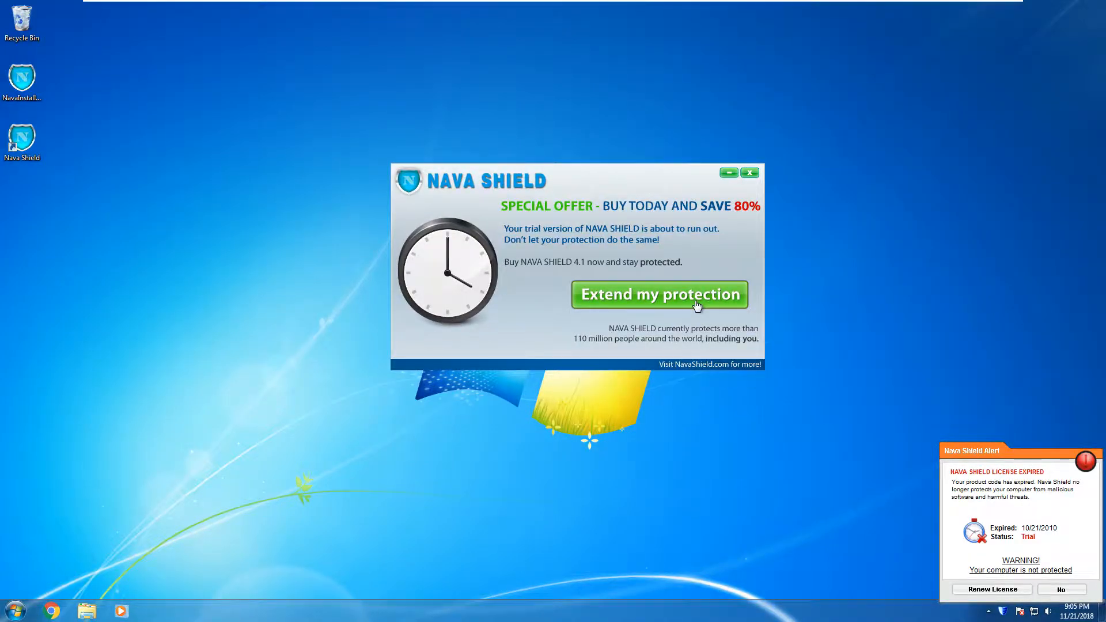
left_click(659, 294)
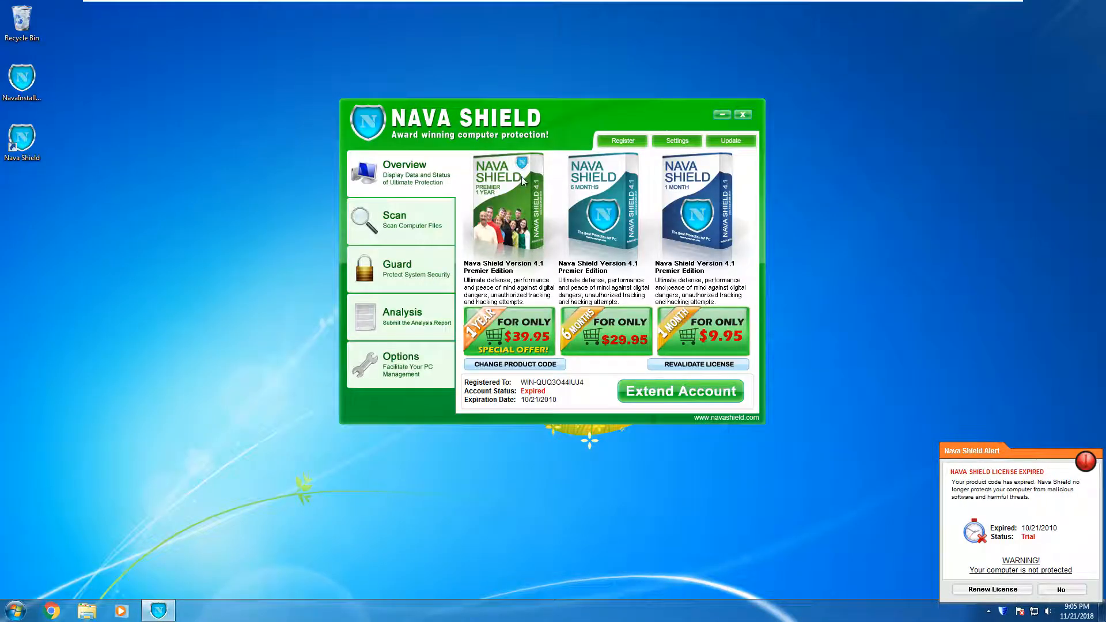
View the Scan page, dismiss the license-expired warning, and view the Scheduler tasks.
left_click(396, 220)
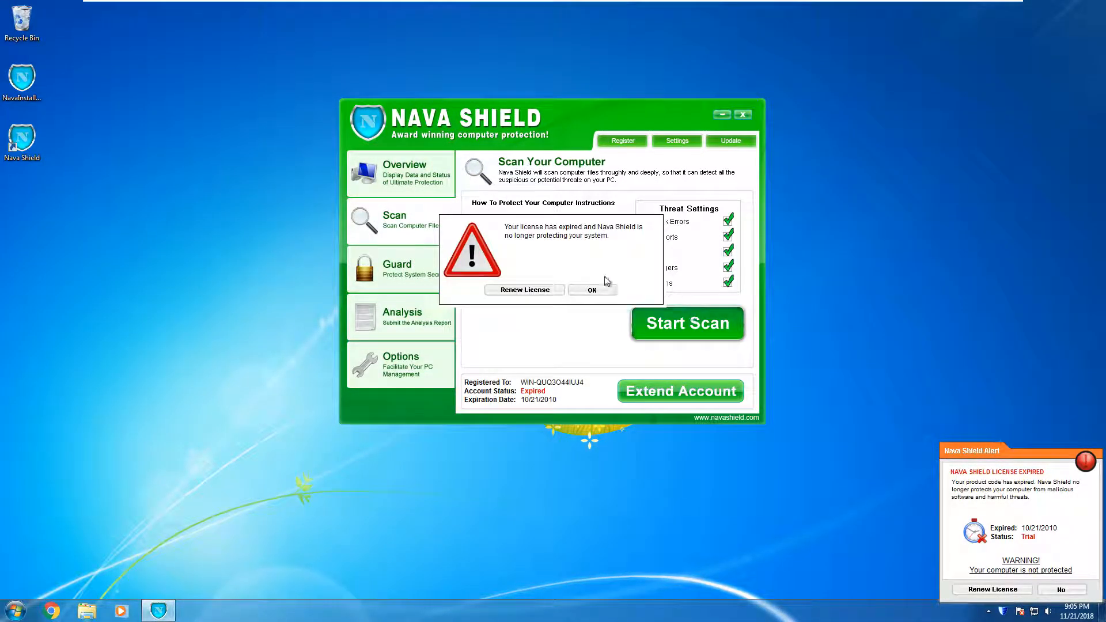
left_click(591, 290)
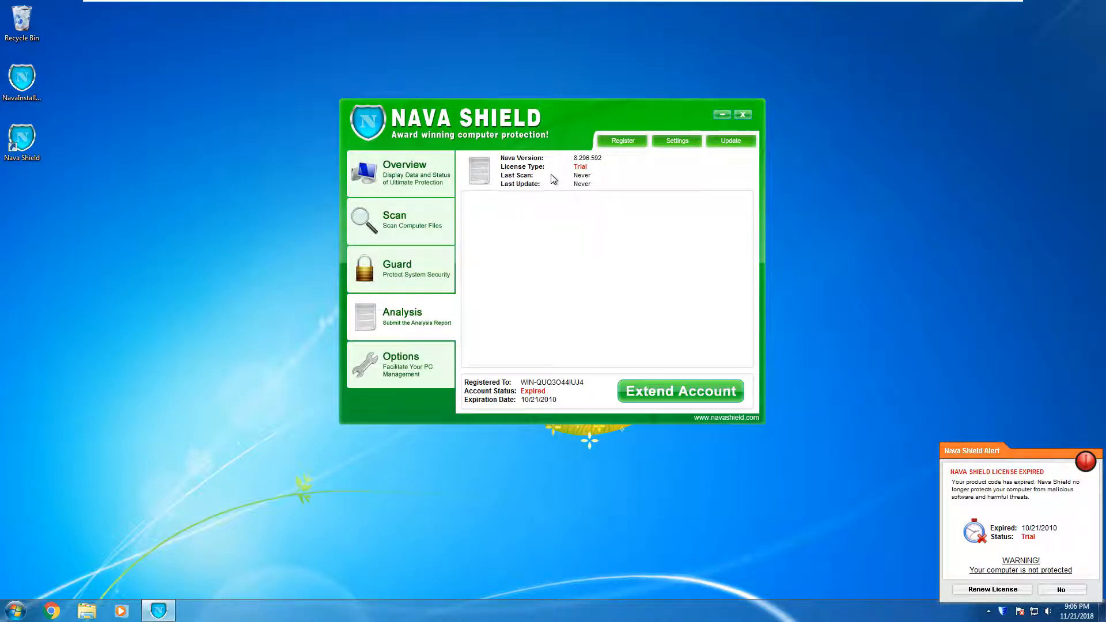
mouse_move(503, 206)
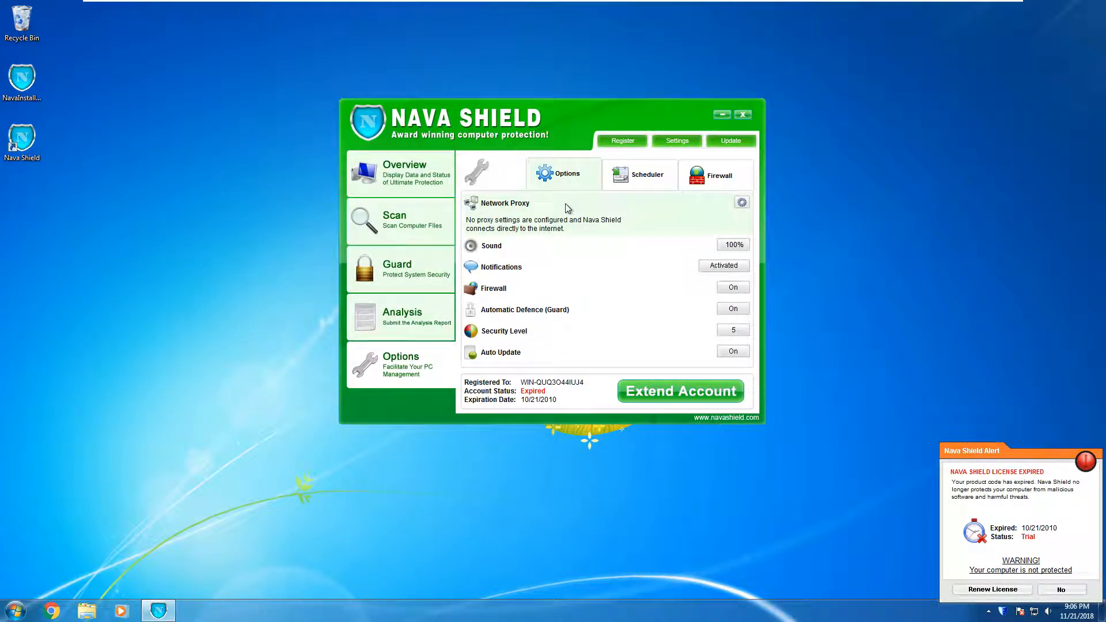
left_click(645, 174)
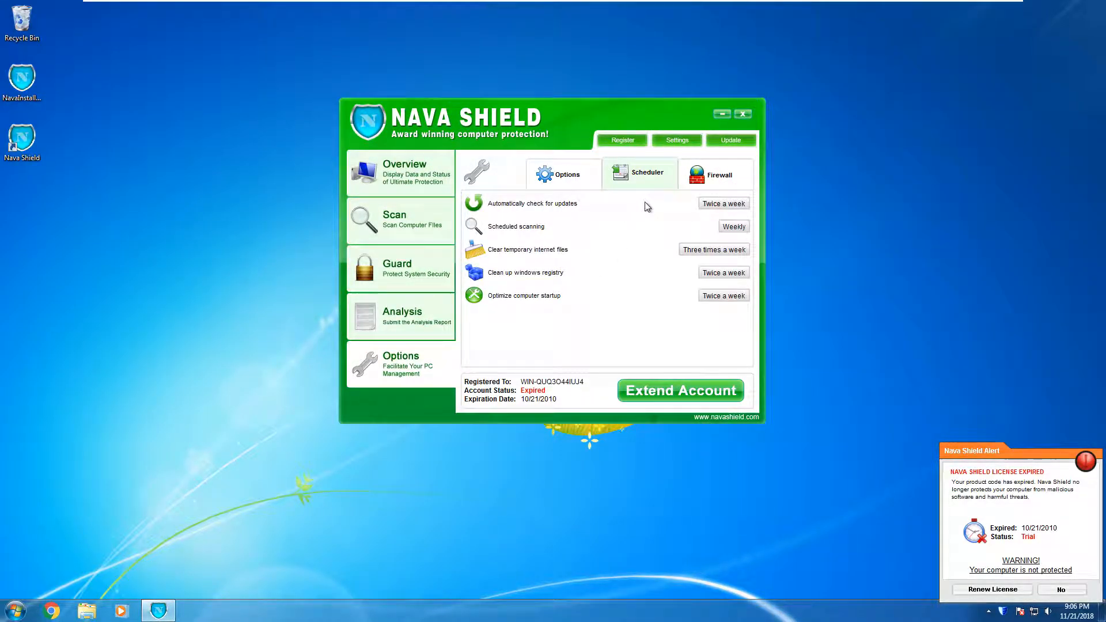
Disable advanced browser protection under Firewall, view system information, and close the main window.
left_click(714, 173)
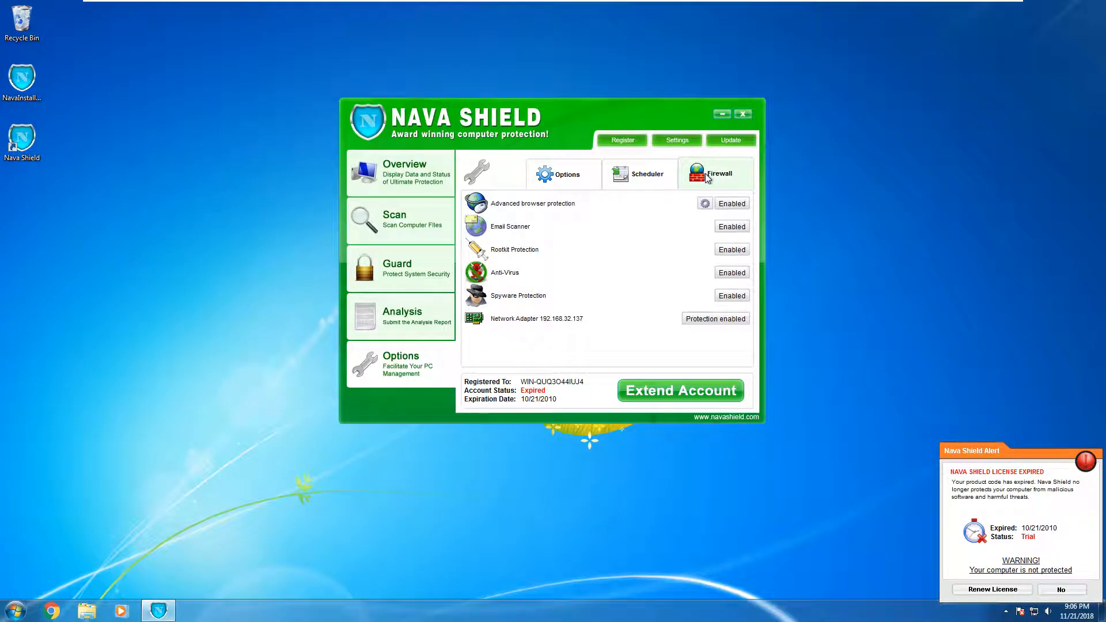
left_click(645, 174)
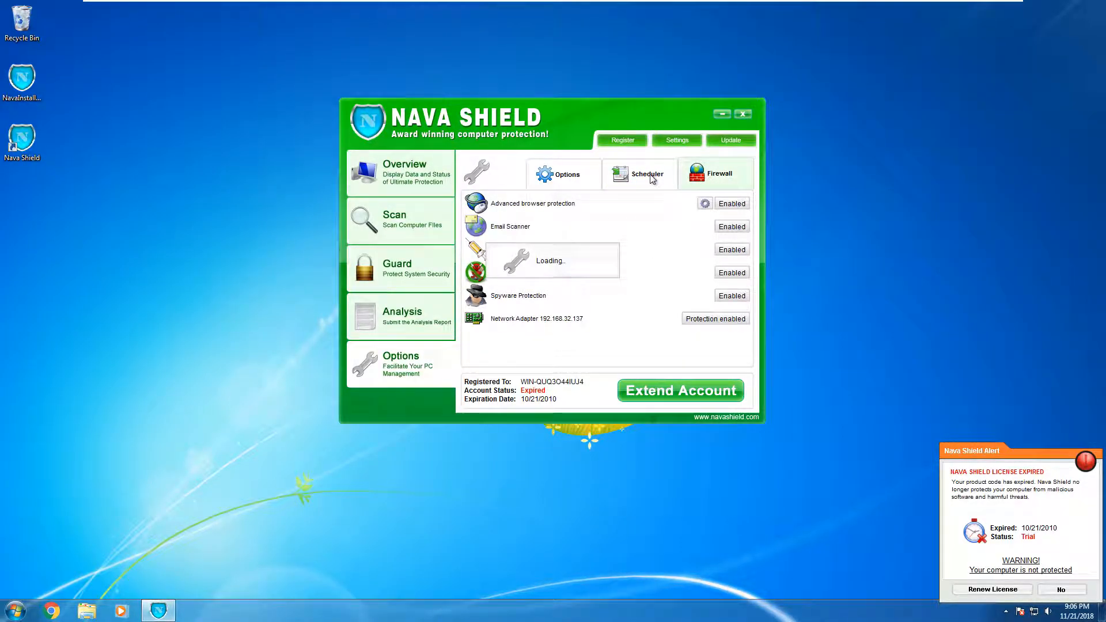
left_click(730, 203)
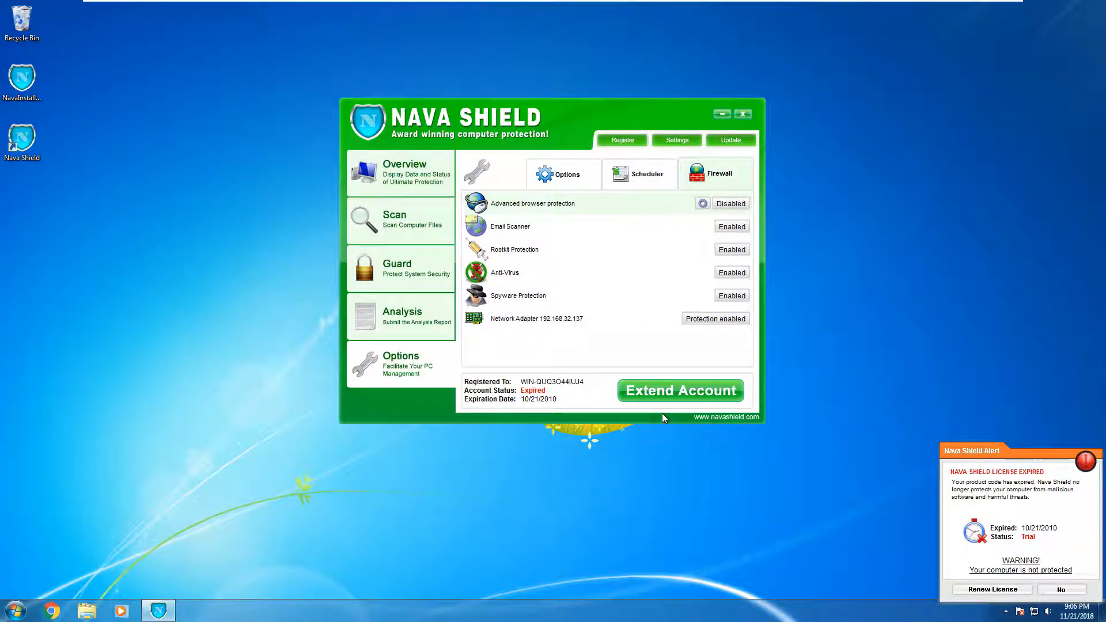
left_click(679, 390)
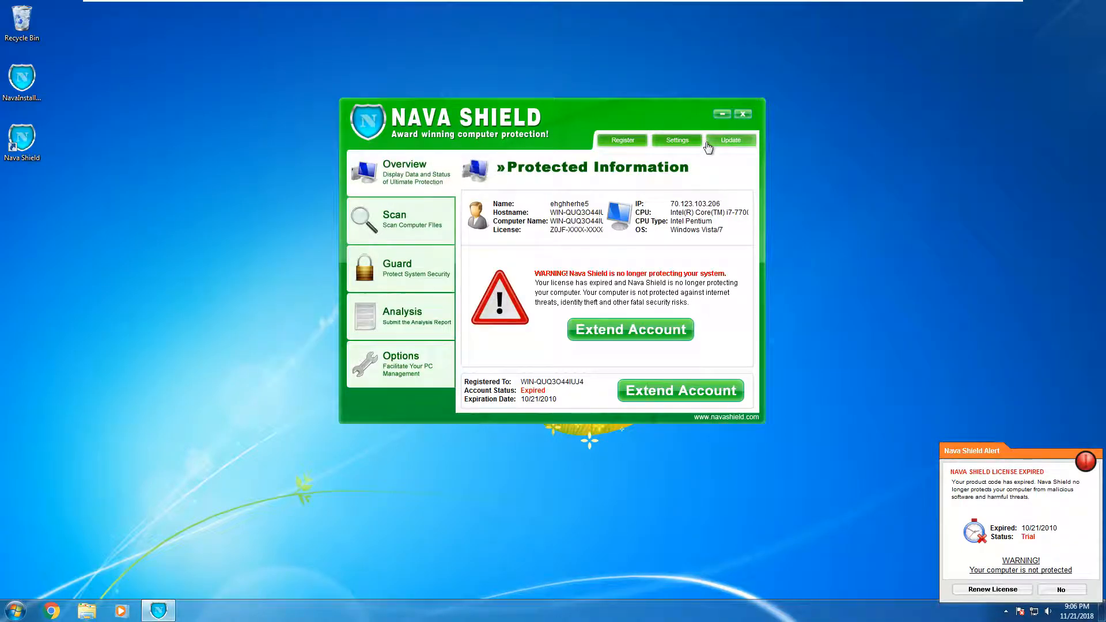
left_click(741, 114)
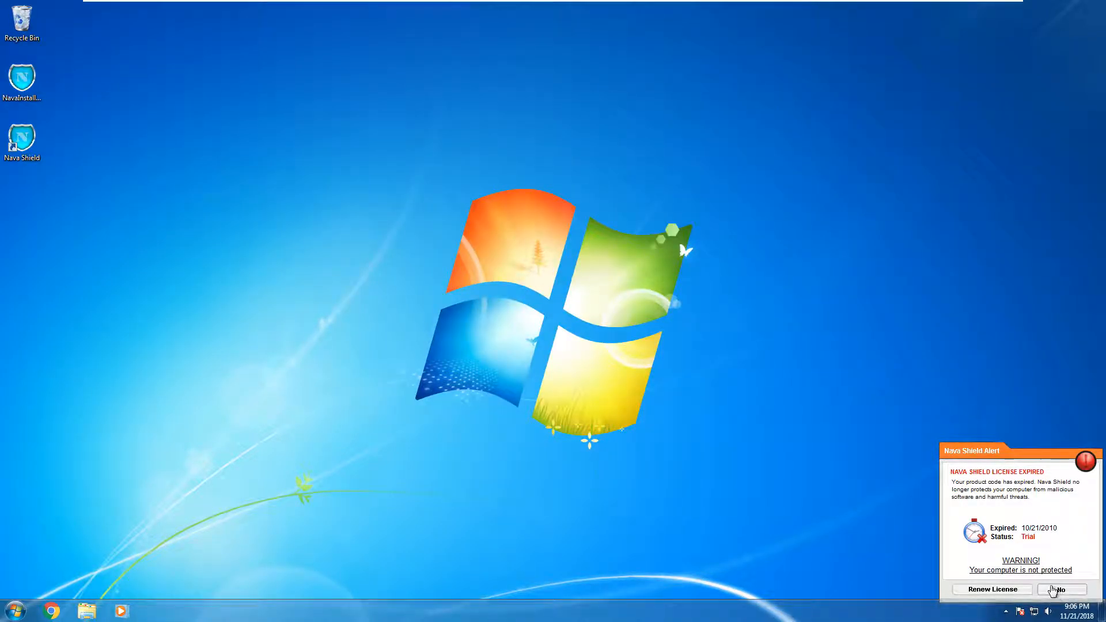
Open Windows Date and Time settings from the taskbar clock, showing November 28, 2018.
left_click(1075, 607)
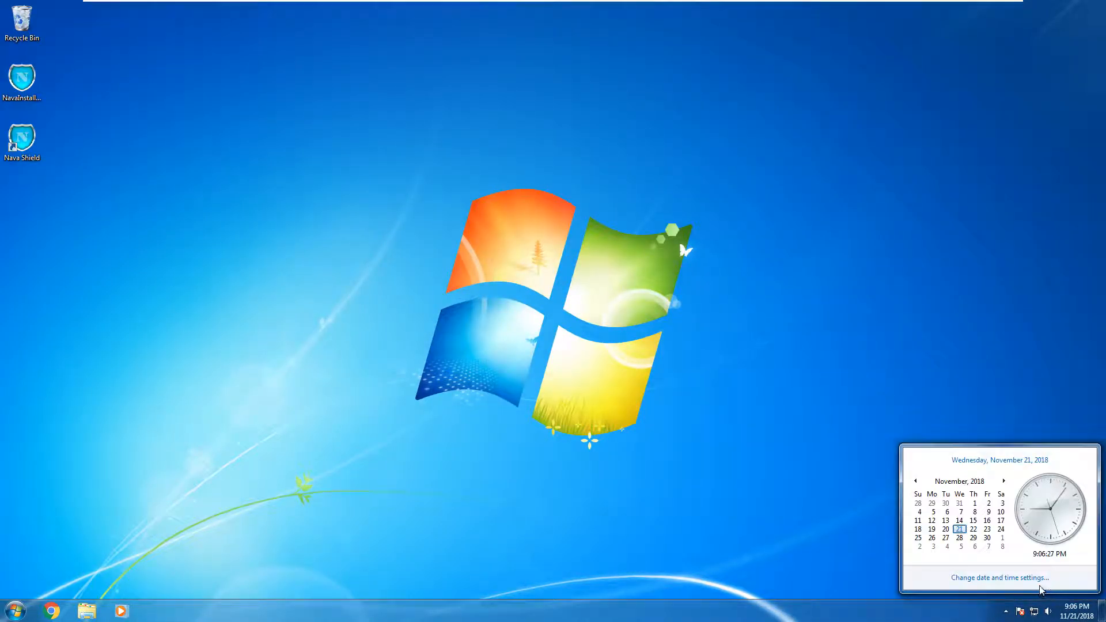
left_click(999, 577)
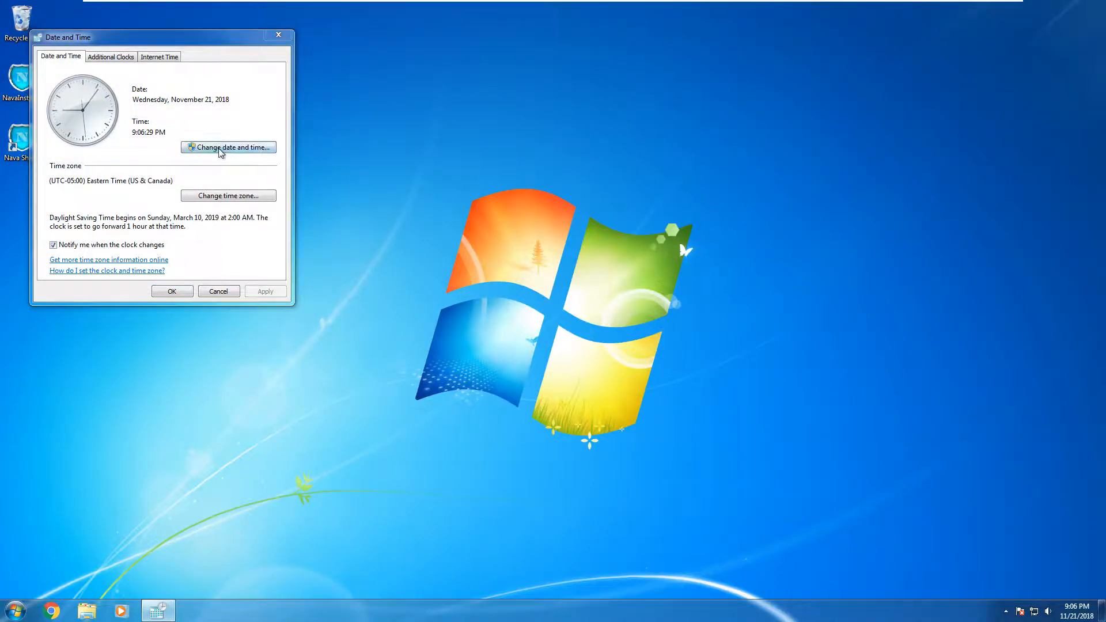
left_click(229, 147)
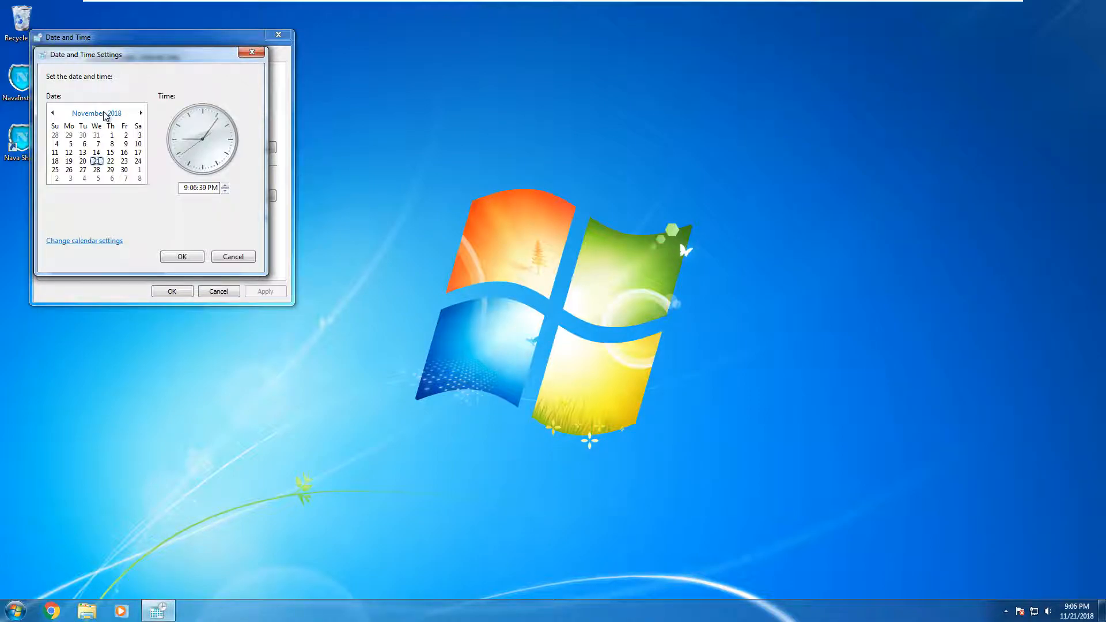
Browse the calendar up to the 2010–2019 decade, then open and close Nava Shield.
left_click(96, 113)
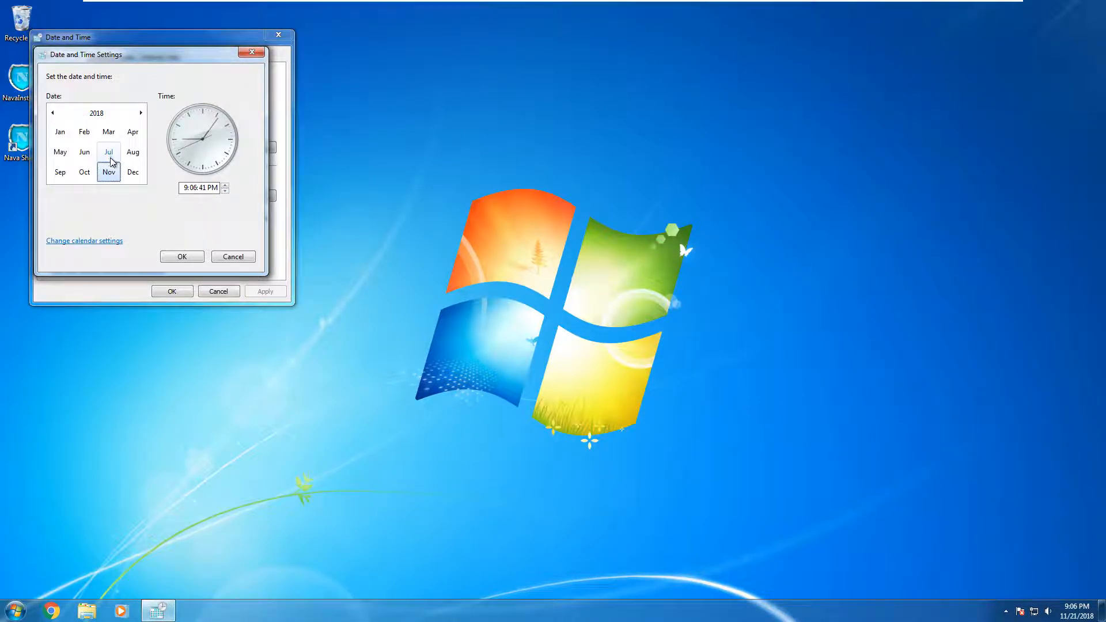
left_click(96, 112)
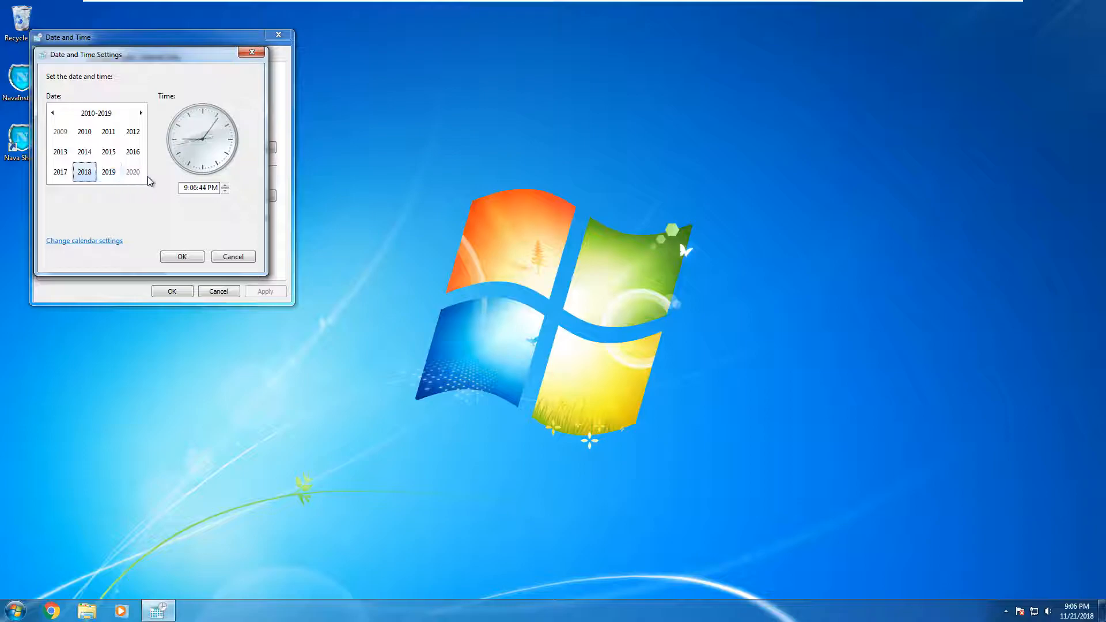
left_click(95, 113)
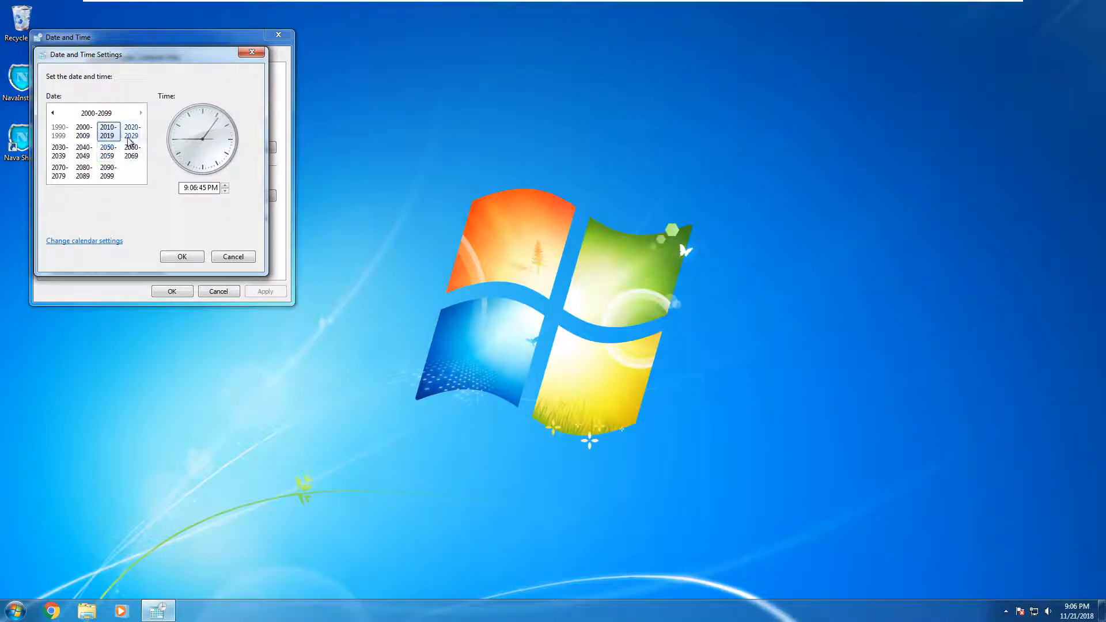
left_click(107, 131)
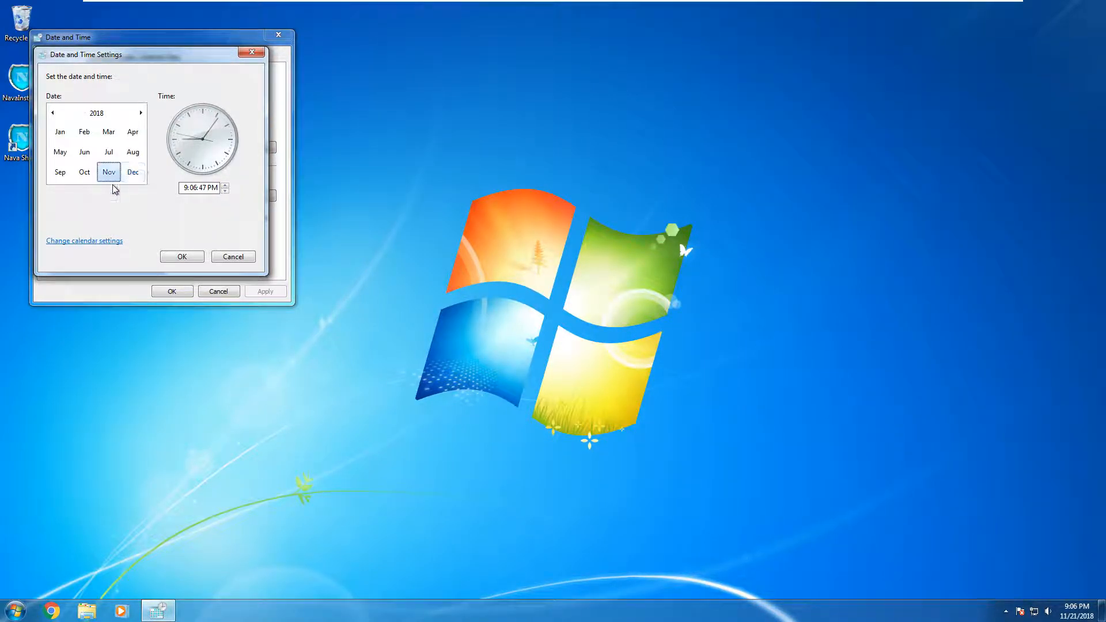
left_click(109, 172)
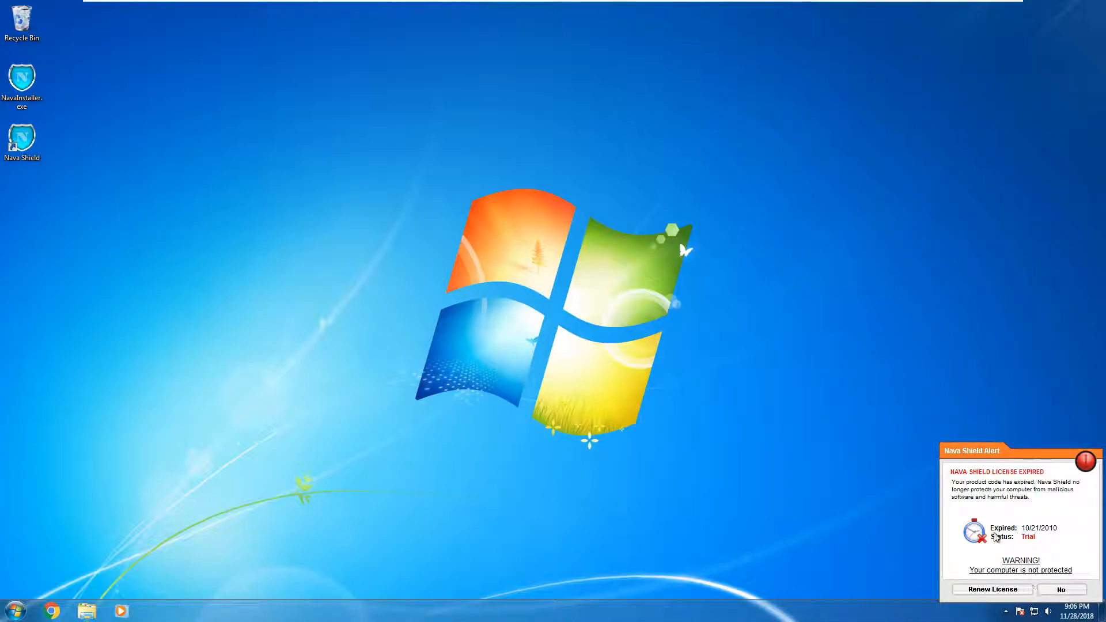
left_click(990, 588)
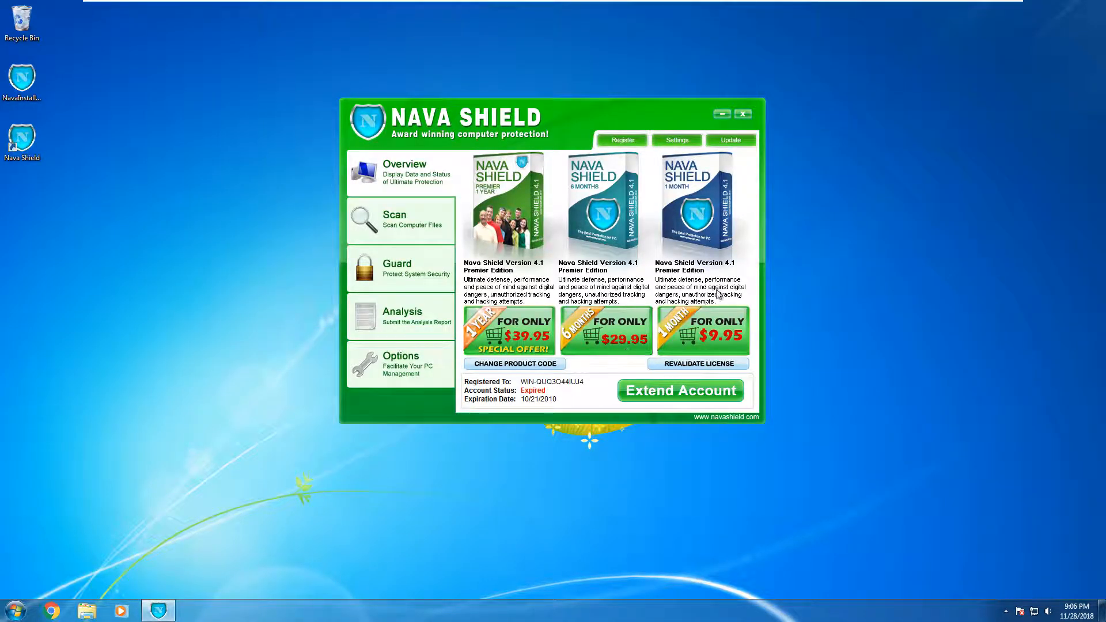
left_click(742, 114)
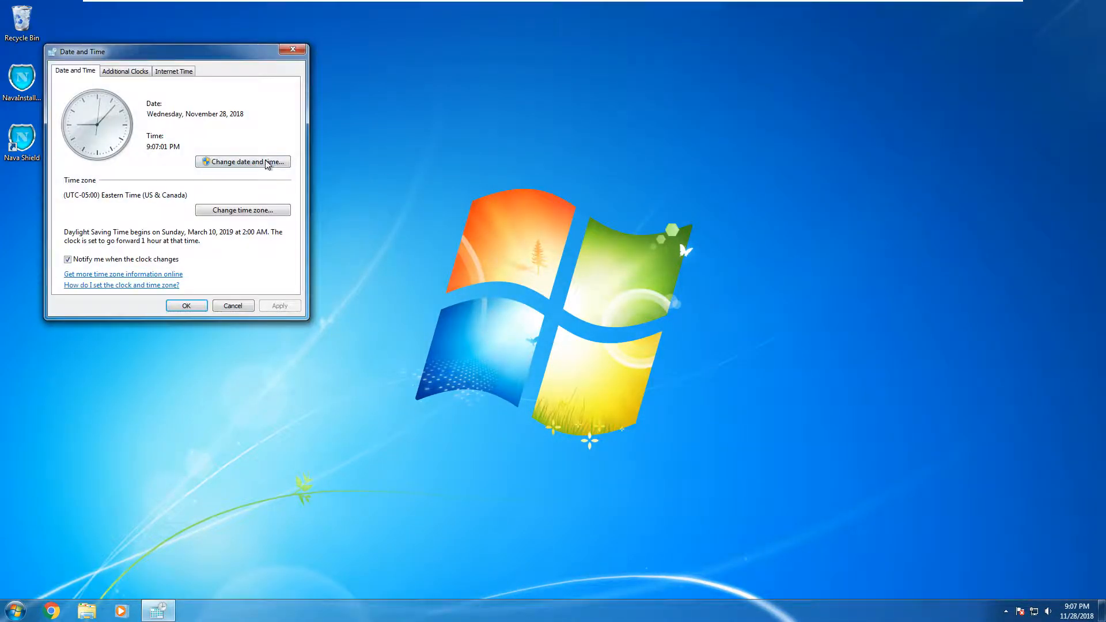
Move the system date forward to Thursday, July 17, 2025, and check Action Center messages.
left_click(243, 161)
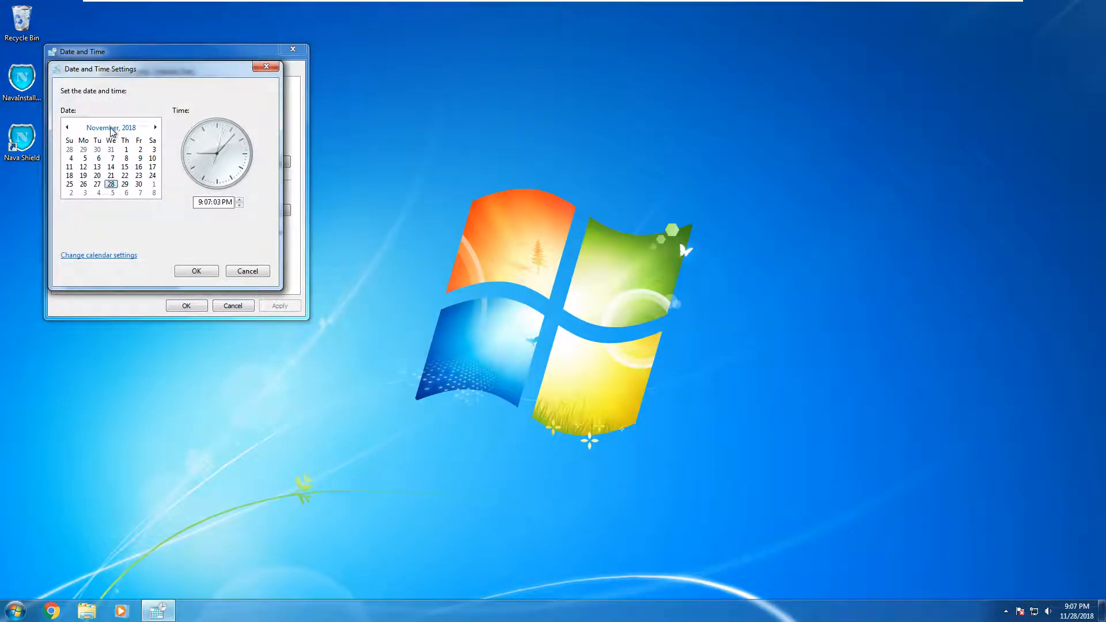
left_click(110, 128)
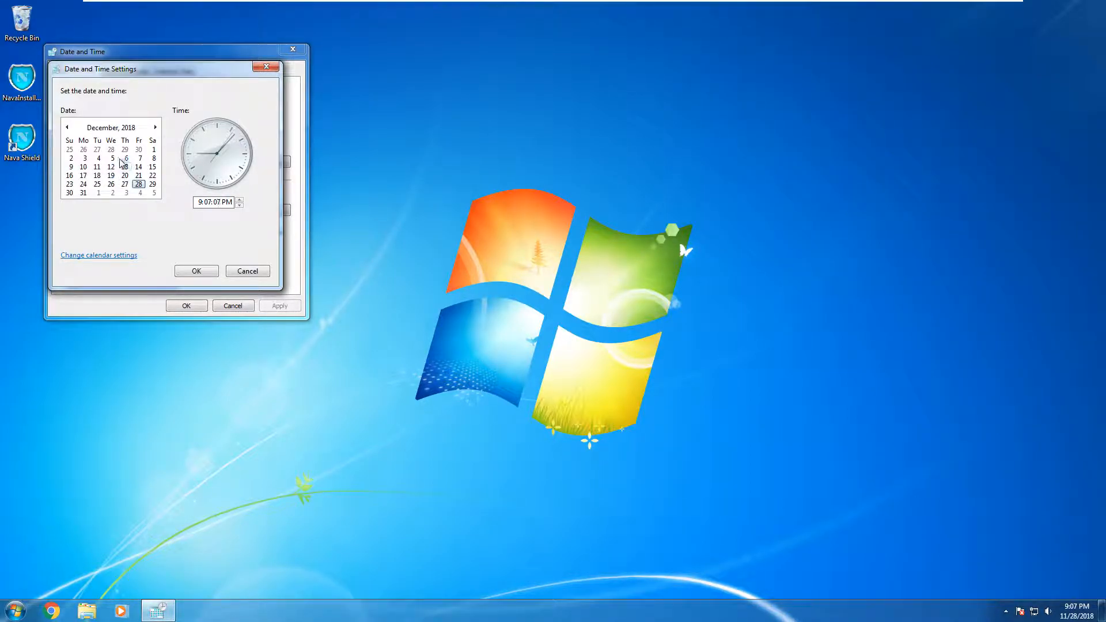
right_click(1006, 610)
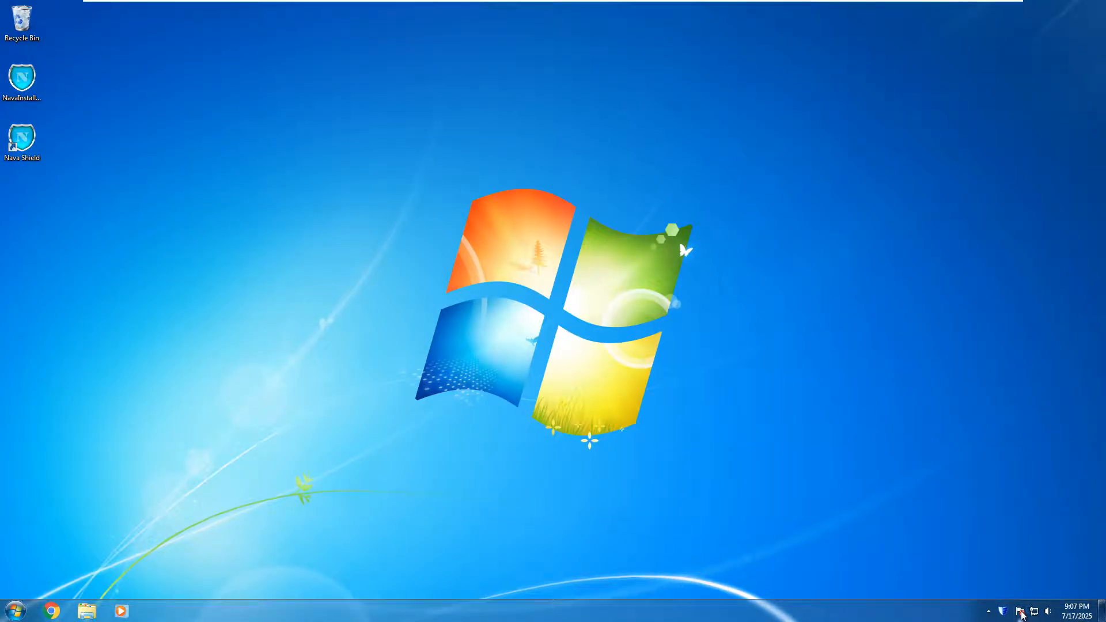
left_click(87, 611)
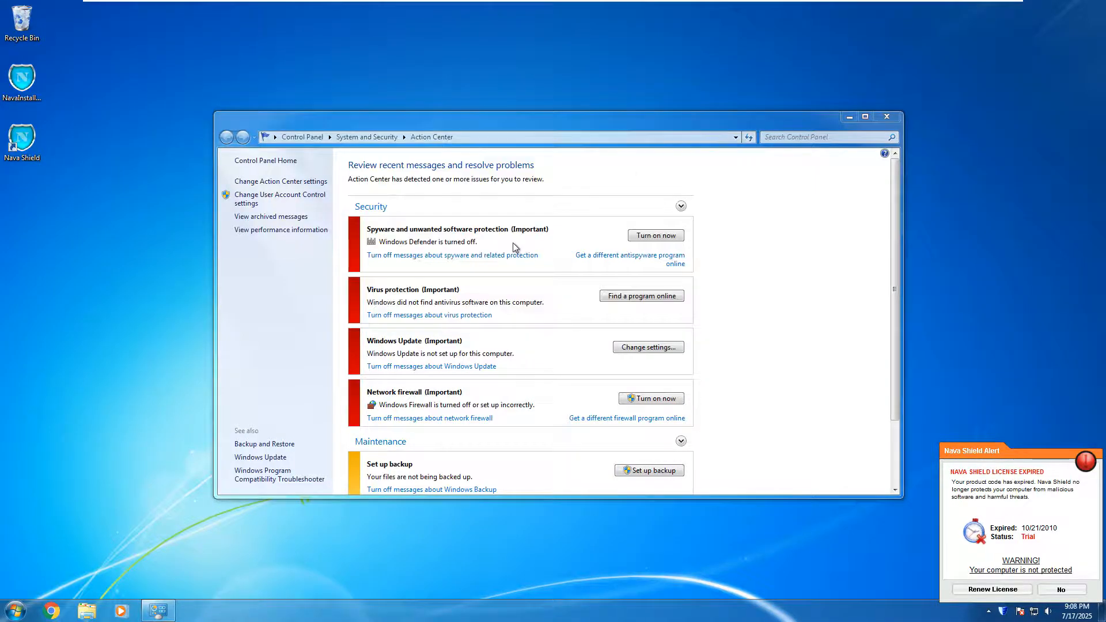
left_click(679, 205)
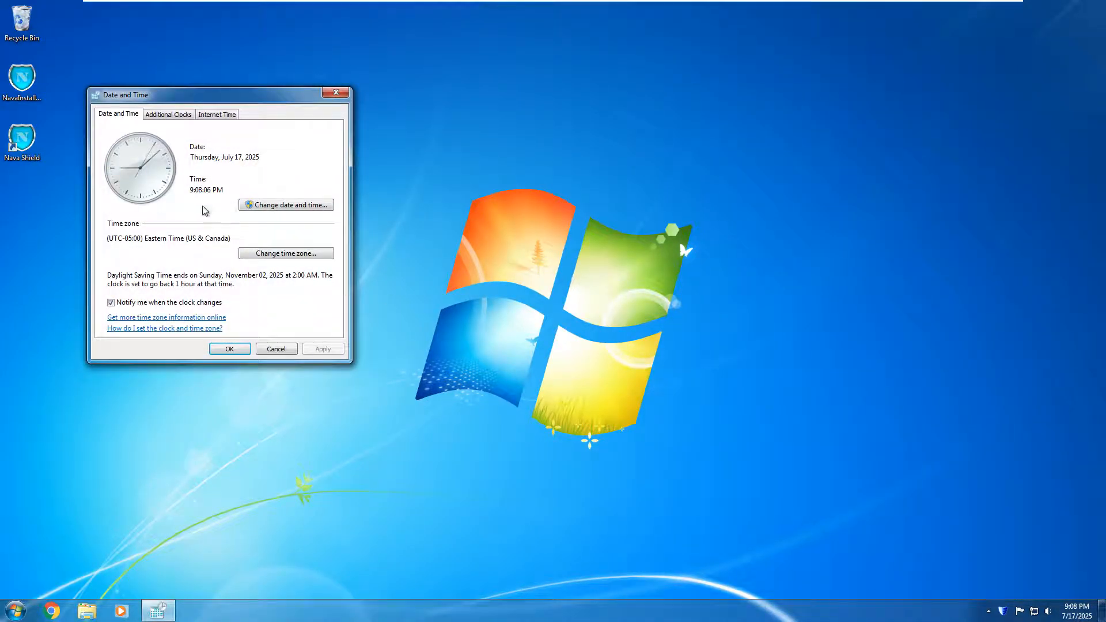
Set the system date to July 27, 2028 and dismiss the Nava Shield special offer.
left_click(286, 204)
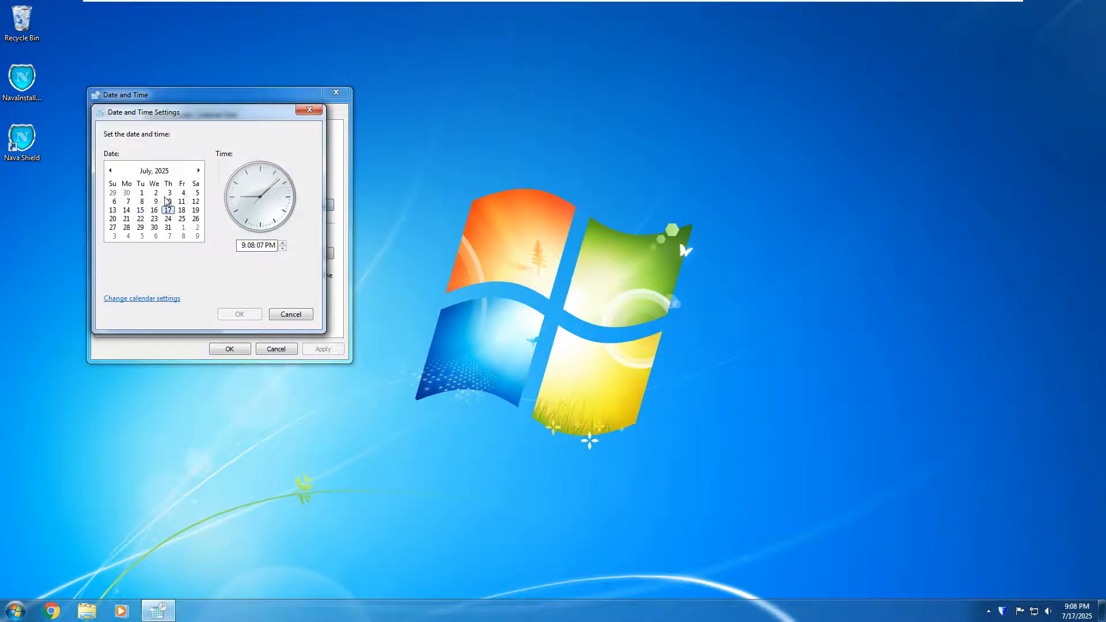
left_click(153, 170)
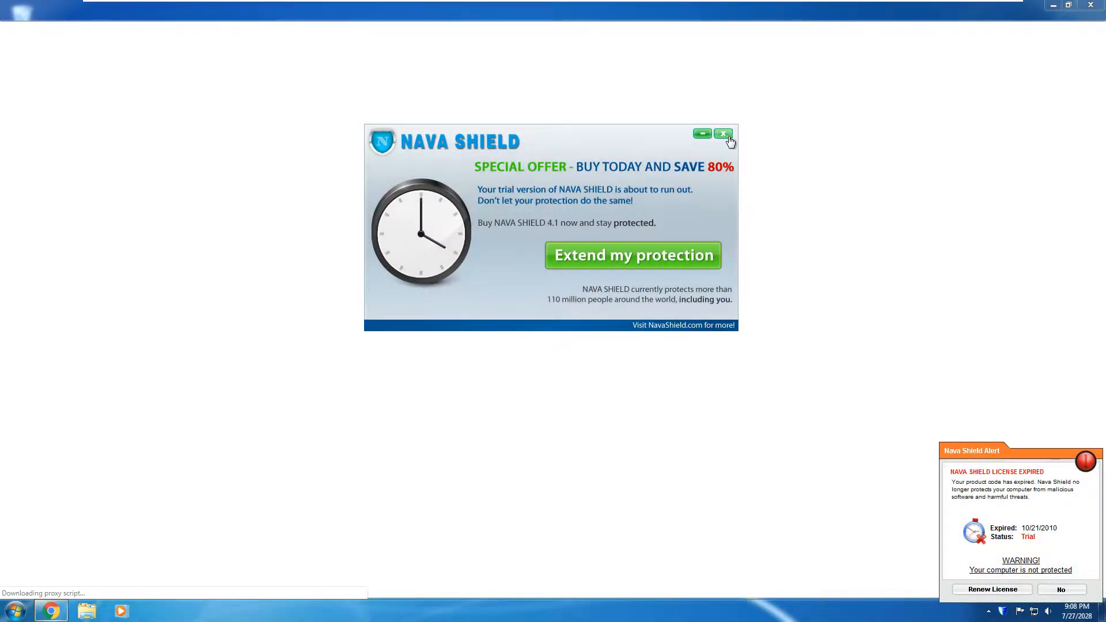
left_click(724, 134)
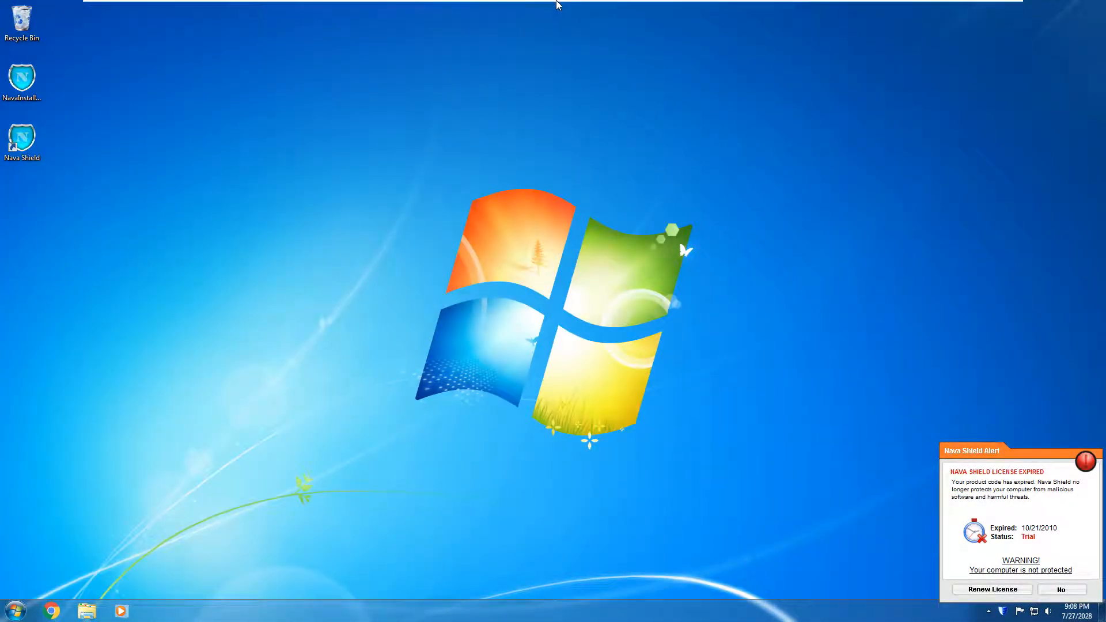
Open the virtual machine settings and close them again.
left_click(187, 7)
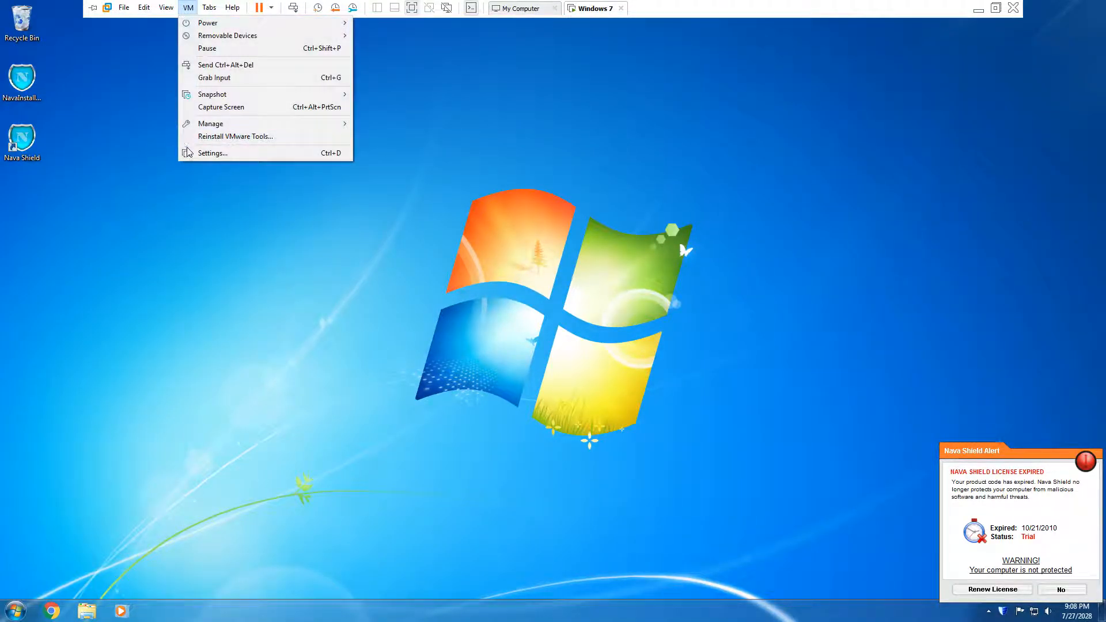
left_click(213, 154)
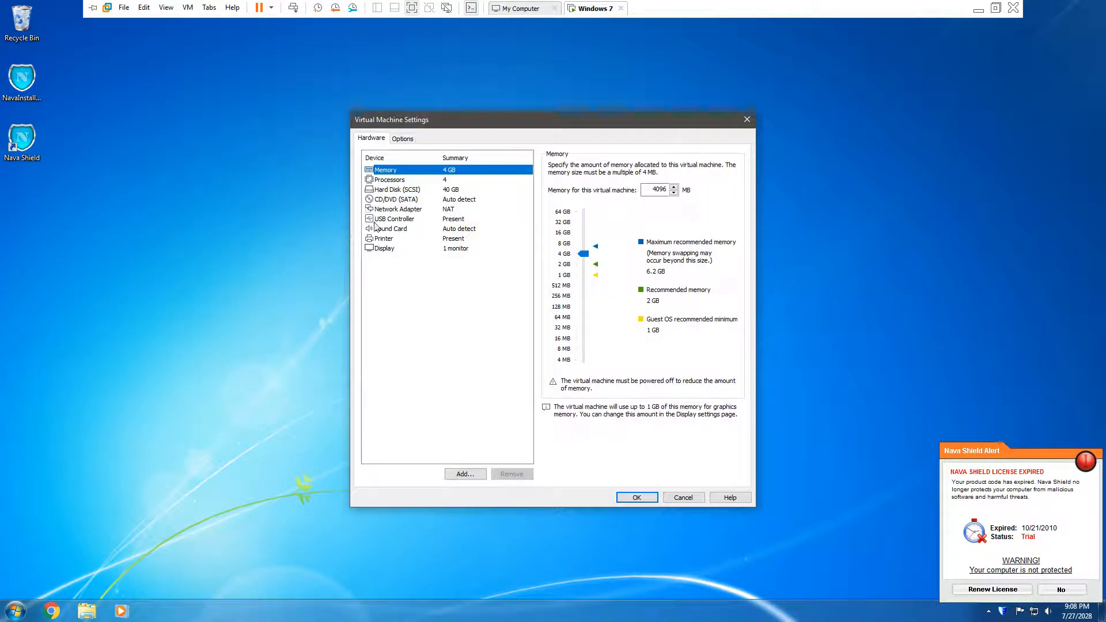
left_click(398, 209)
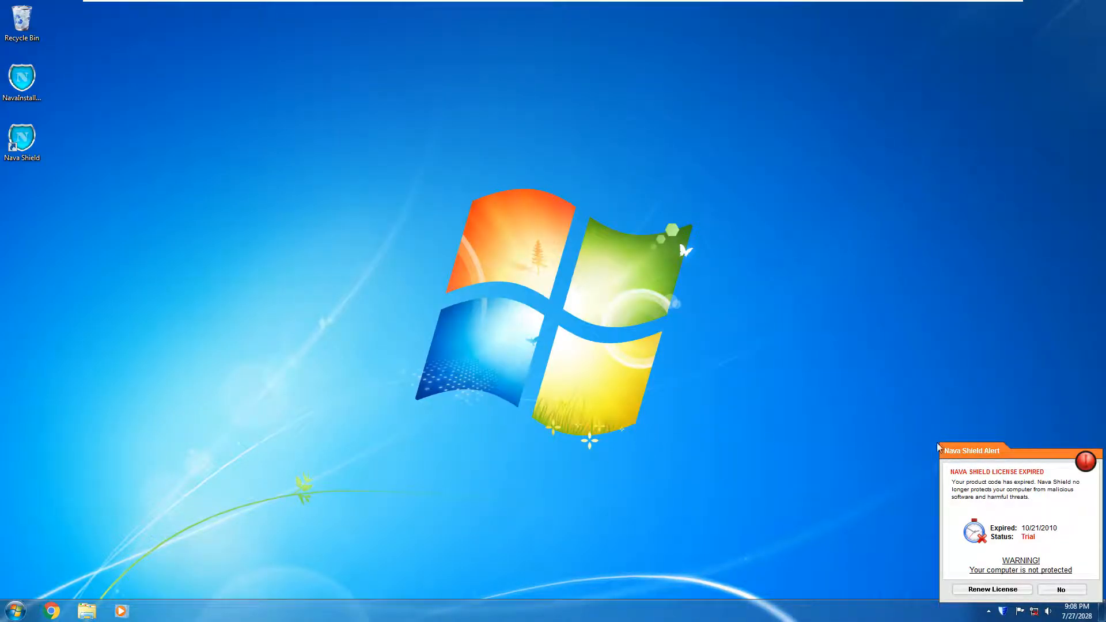
Dismiss the license-expired alert and request permanent deletion of three desktop items.
left_click(1059, 589)
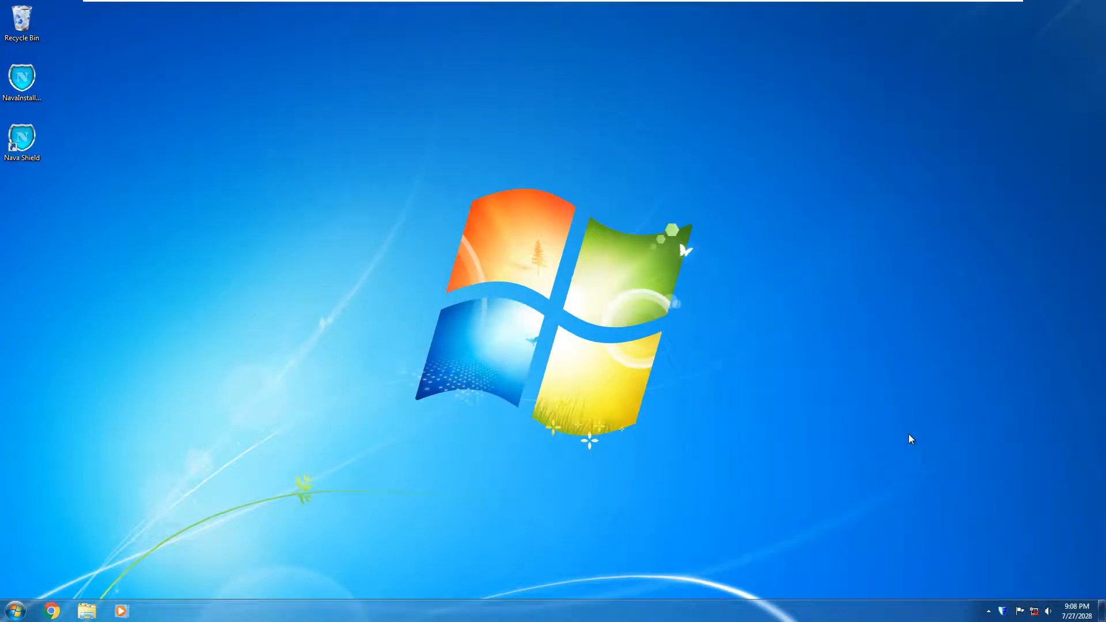
mouse_move(905, 437)
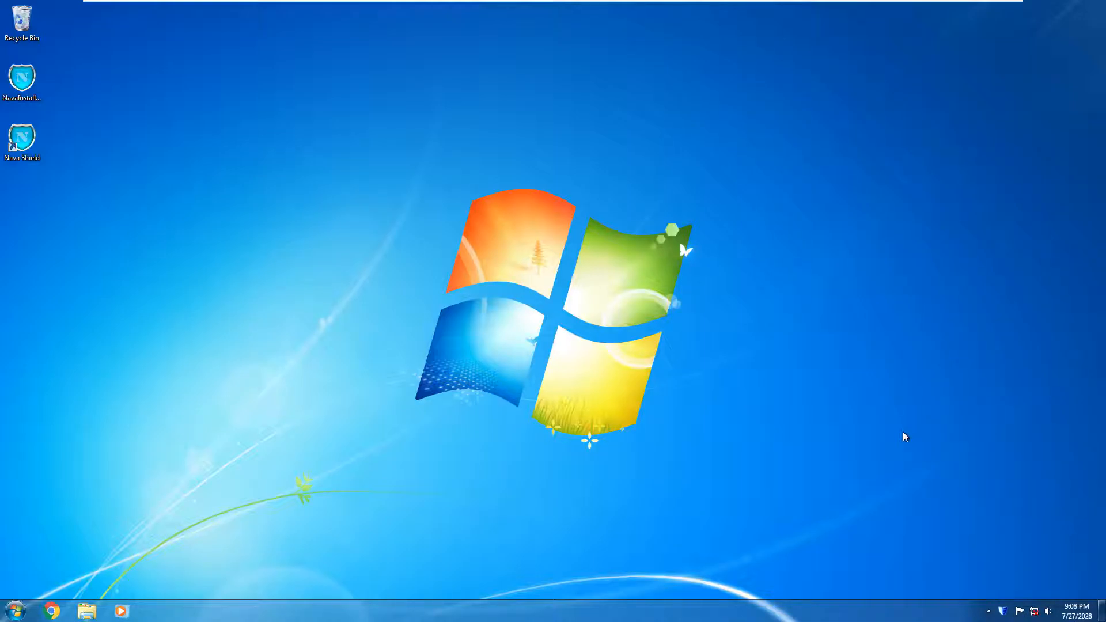
mouse_move(418, 165)
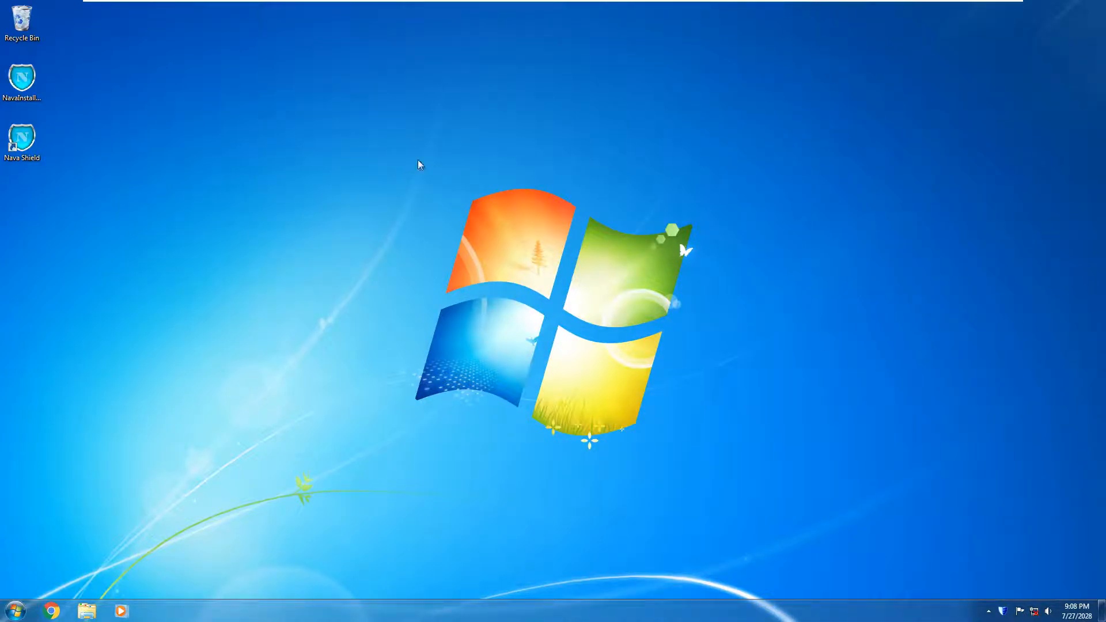
mouse_move(211, 562)
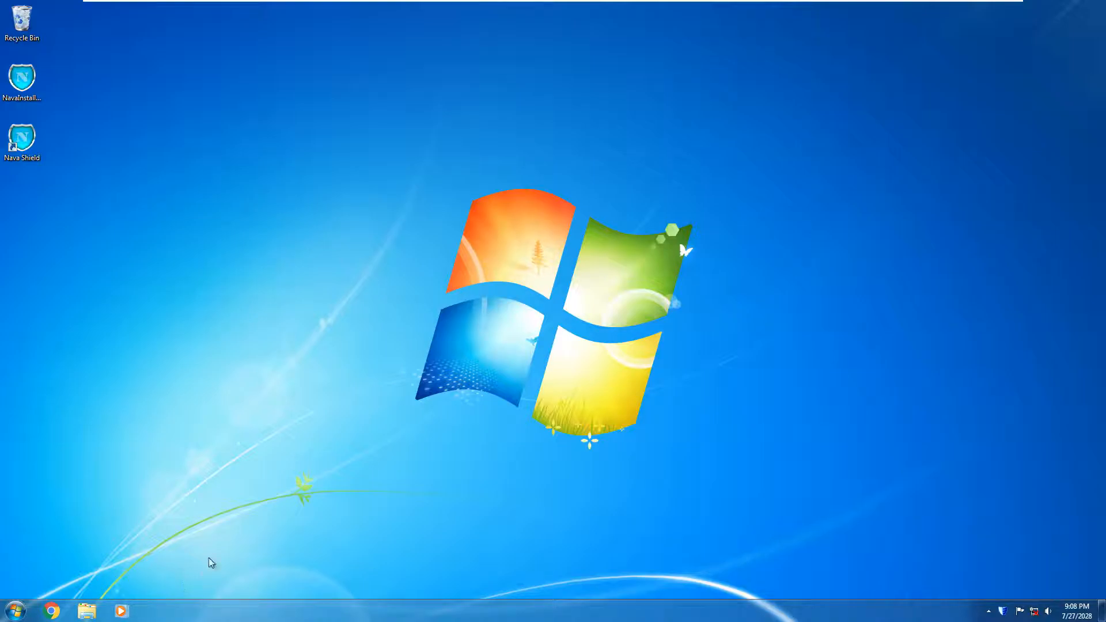
mouse_move(1009, 612)
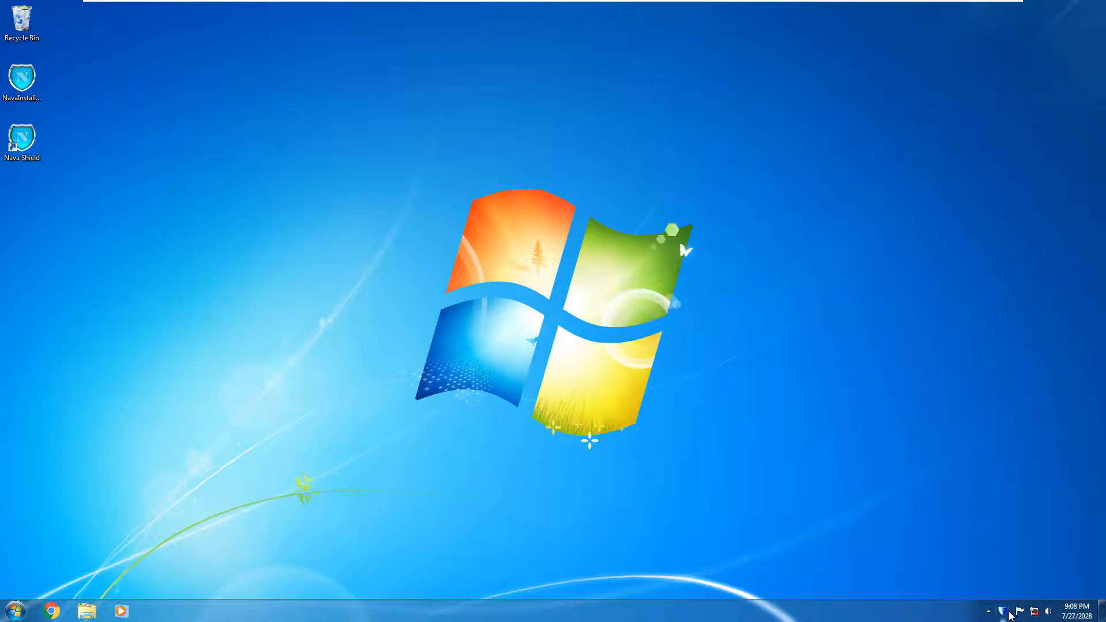
mouse_move(281, 452)
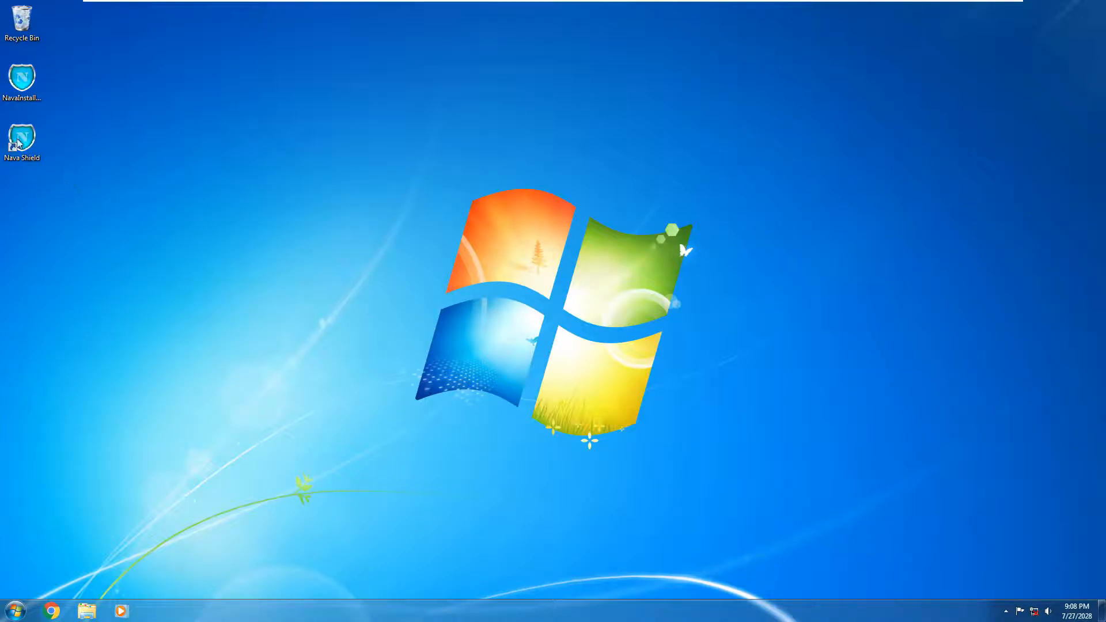
key("Delete")
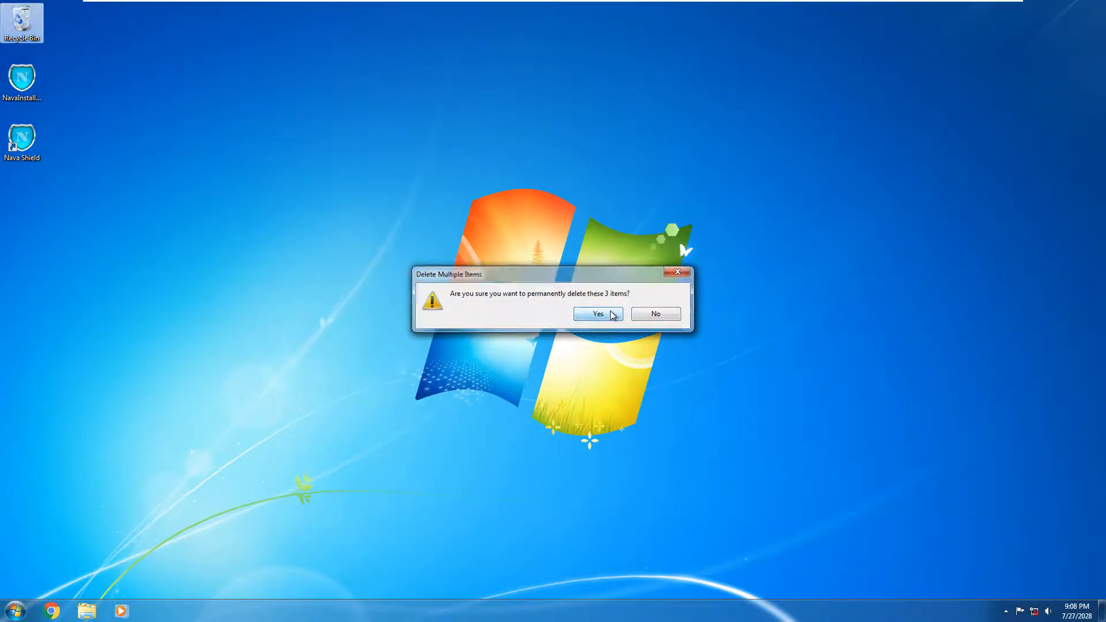
Confirm deleting the three items, then close the Fonts, Roaming and Solitaire windows.
left_click(596, 313)
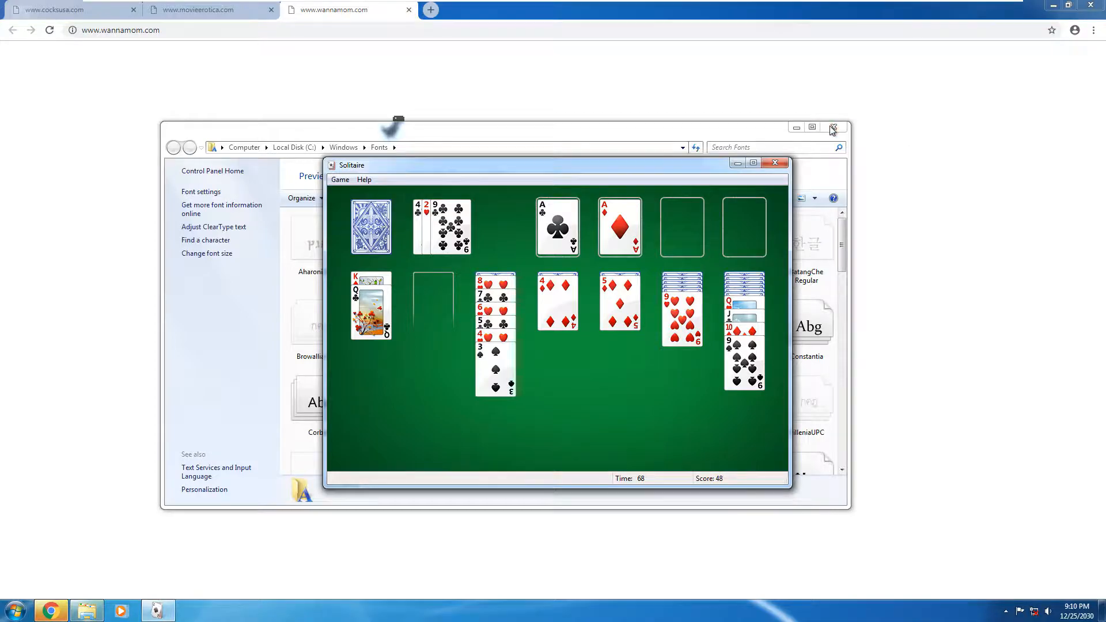
left_click(775, 163)
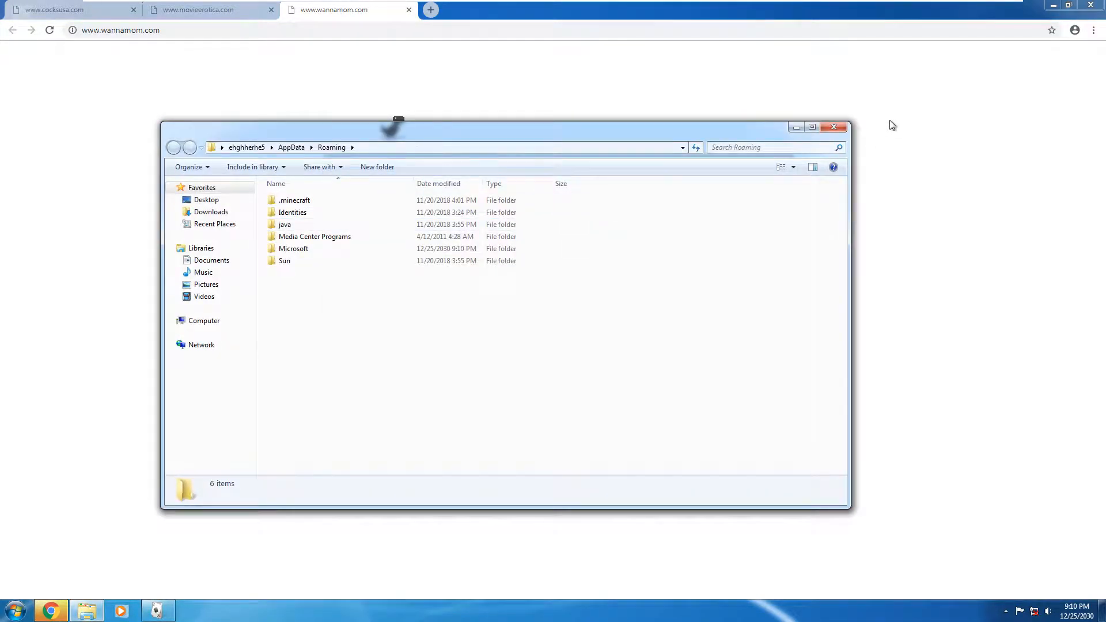
left_click(201, 188)
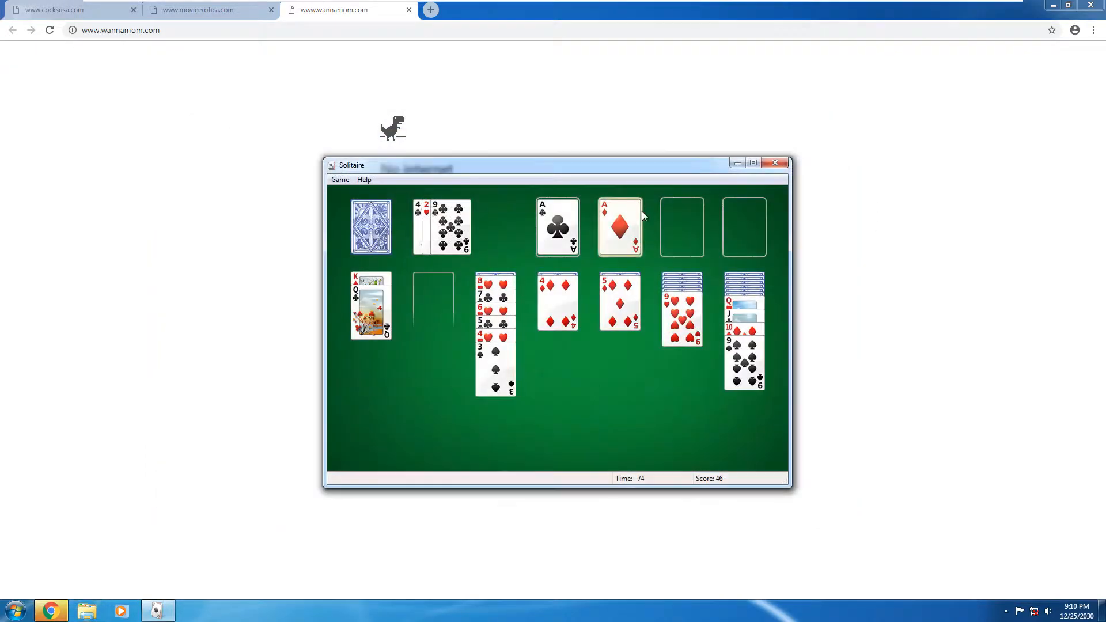
left_click(430, 9)
type("www.mymilfstory.com")
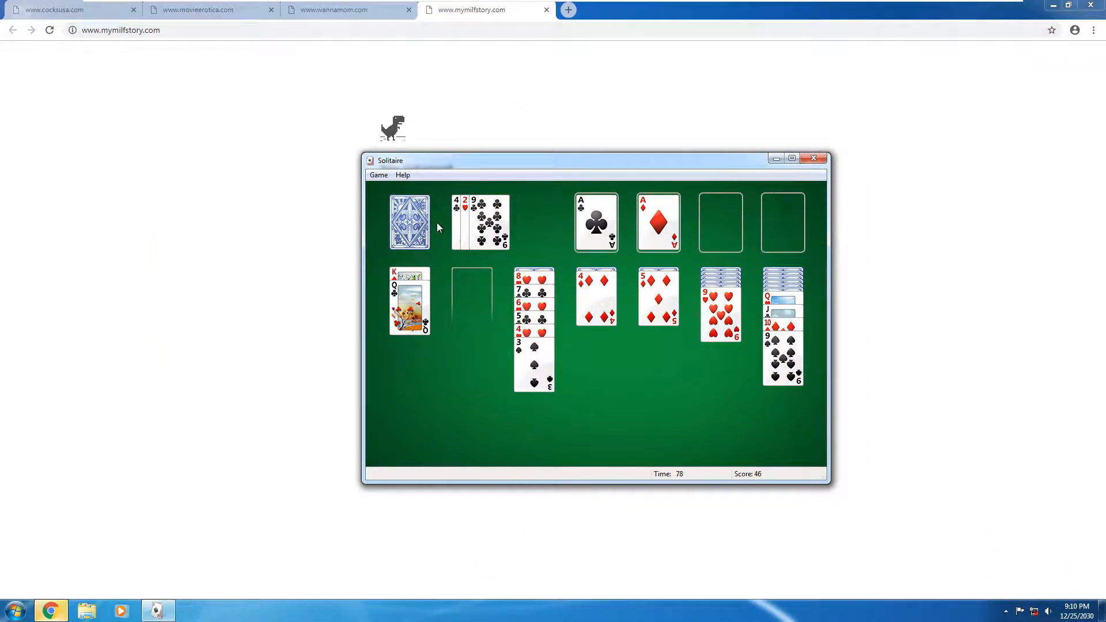
left_click(409, 221)
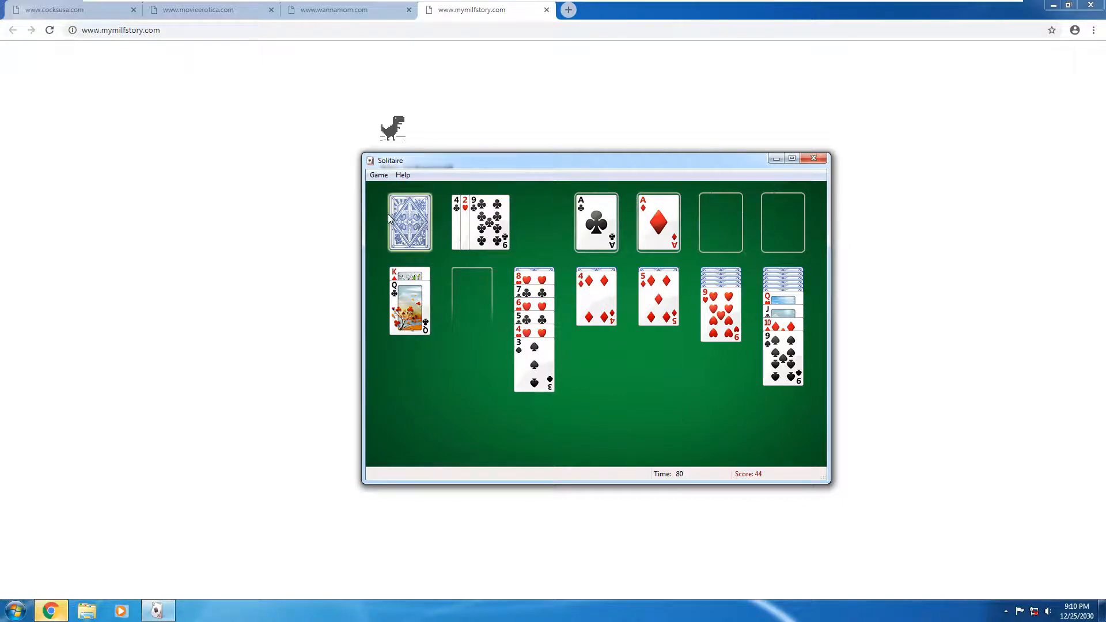
left_click(409, 221)
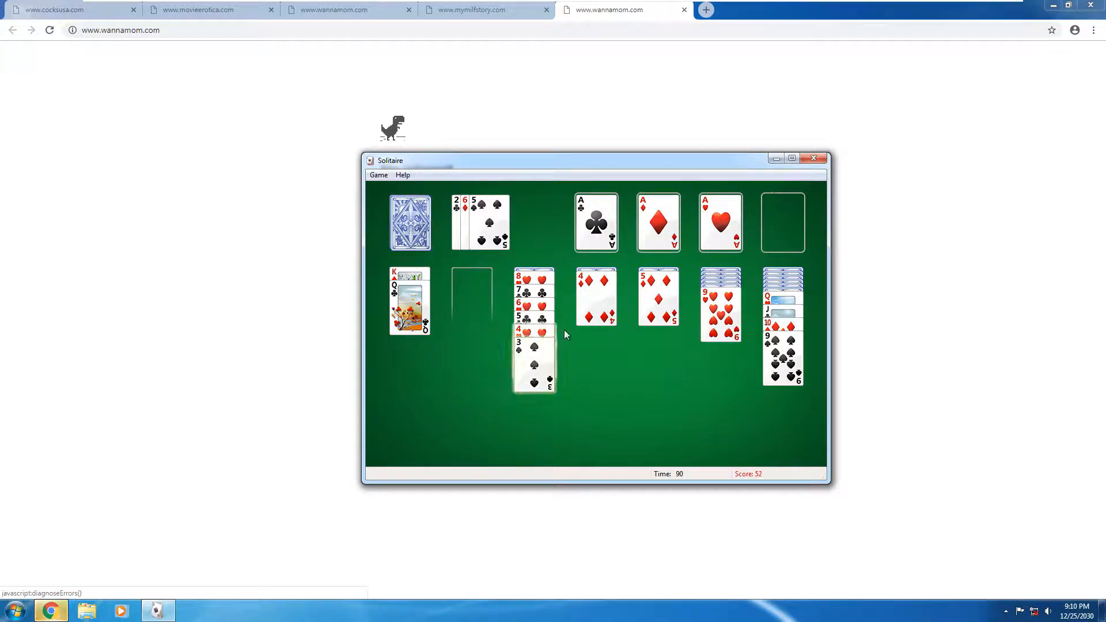
left_click(813, 158)
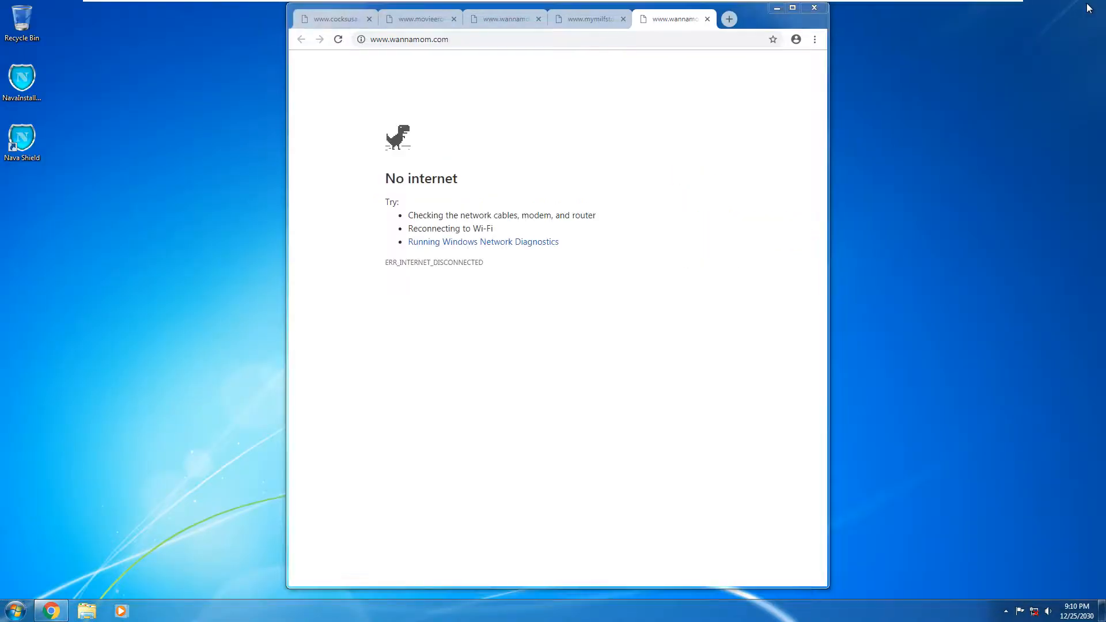
Restart Windows 7 and choose Safe Mode from the Advanced Boot Options.
left_click(813, 7)
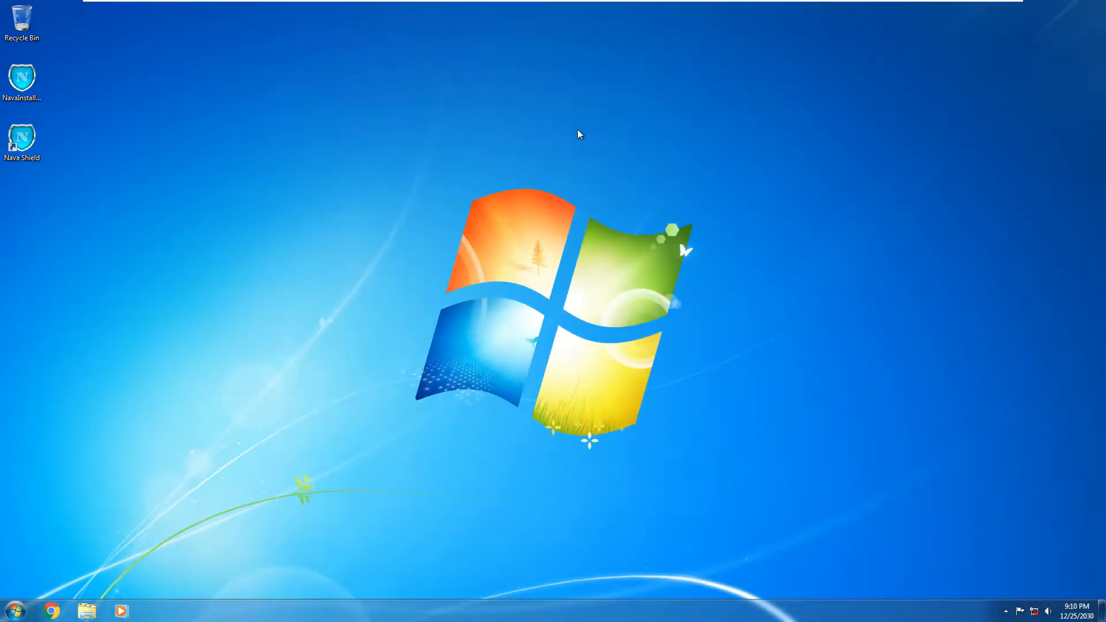
left_click(13, 609)
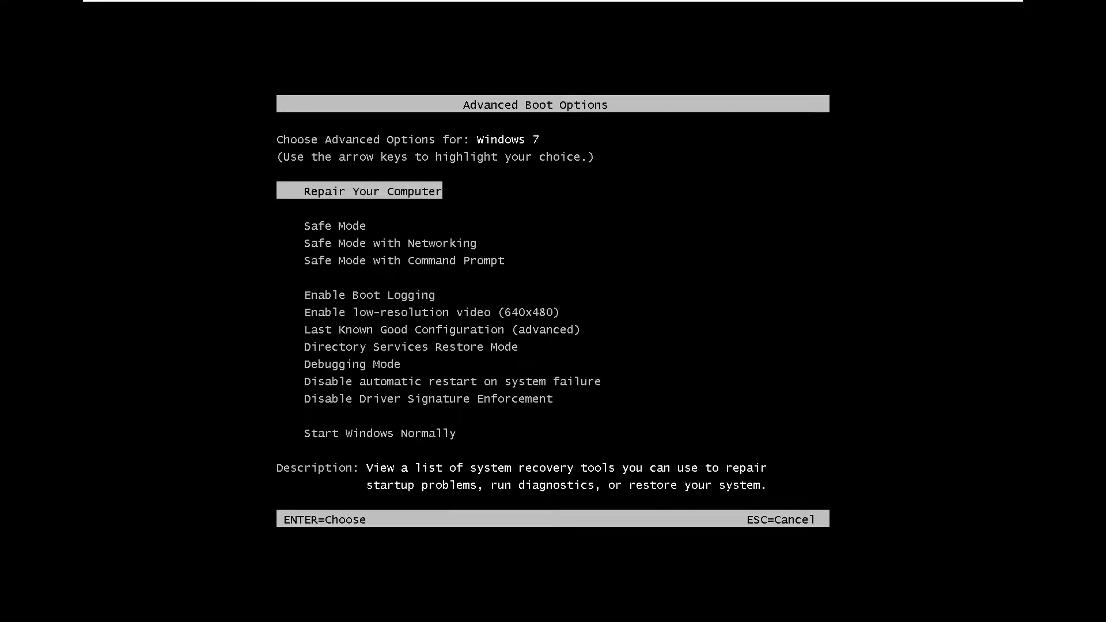
key("enter")
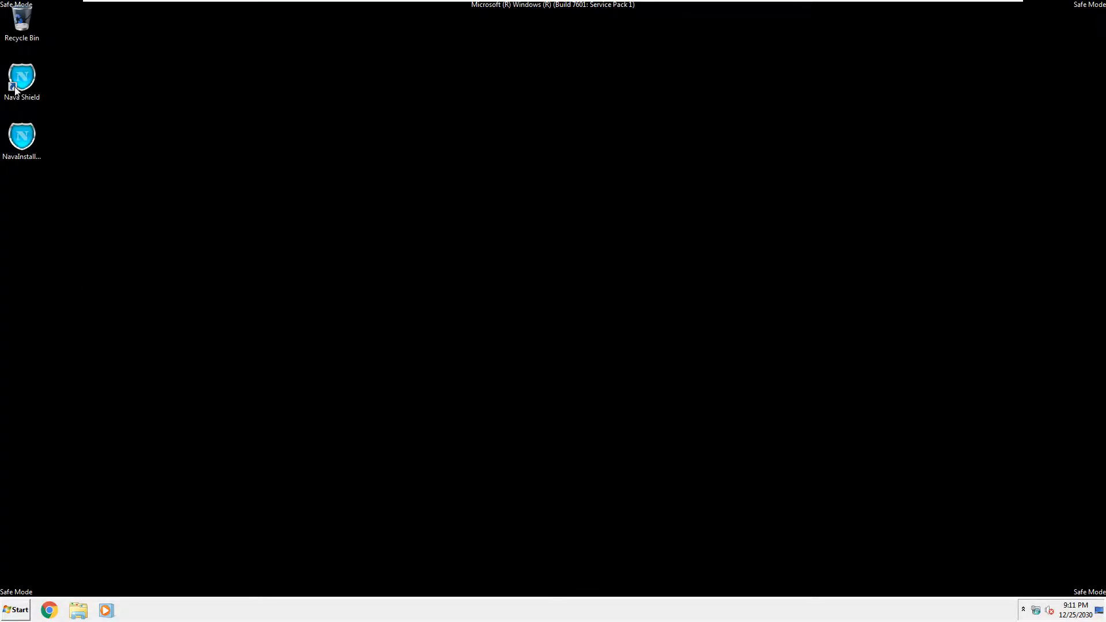
mouse_move(312, 57)
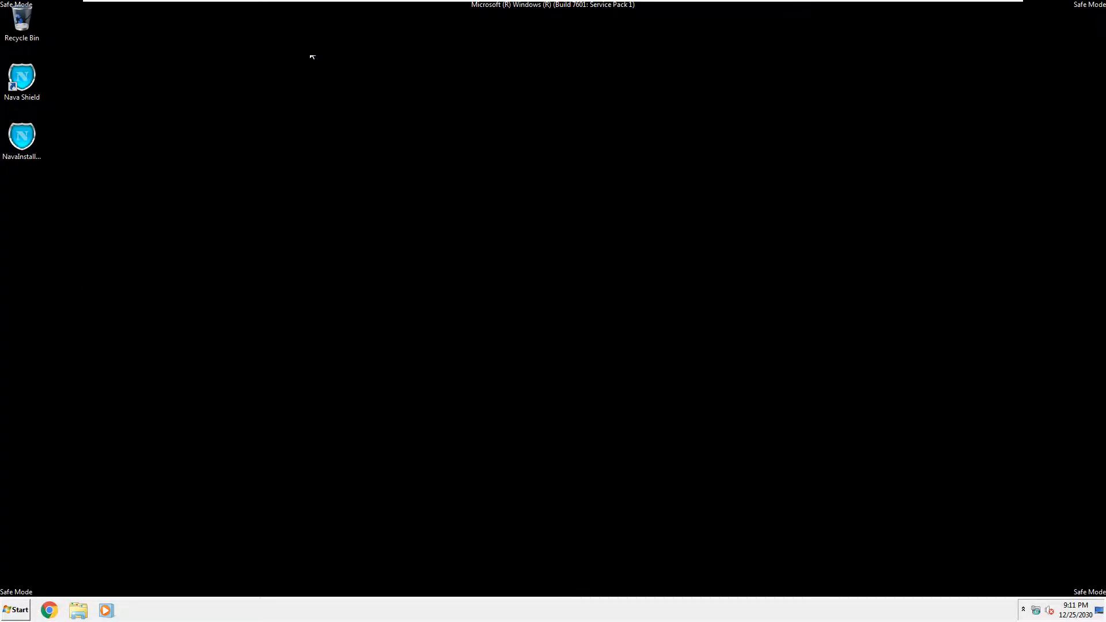
mouse_move(361, 33)
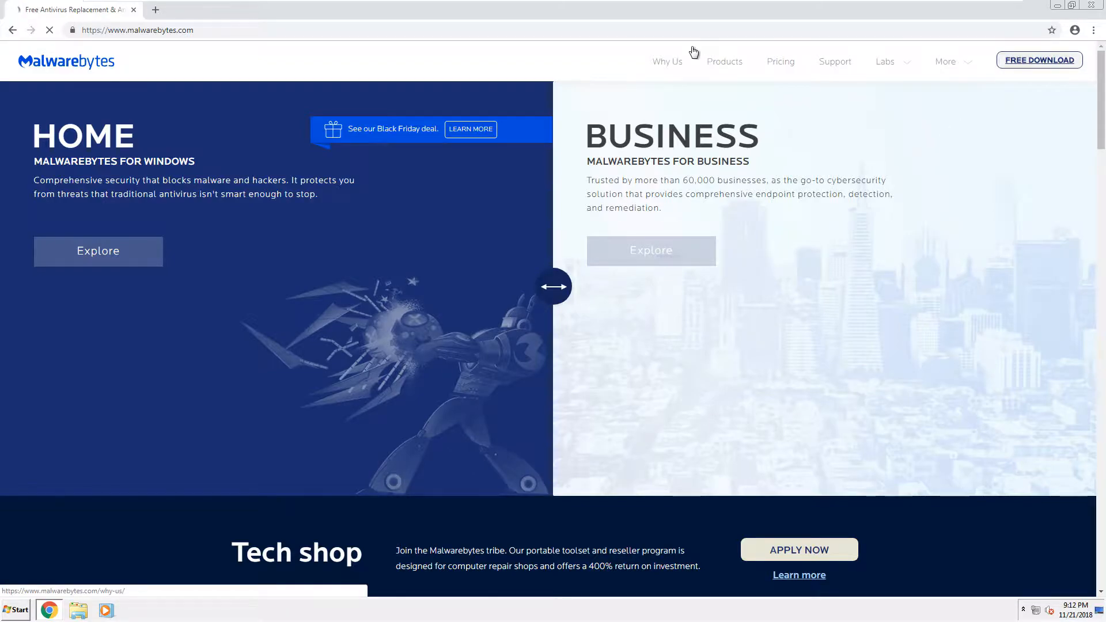
Download the free Malwarebytes installer, choose English, and agree to start installing.
left_click(1038, 60)
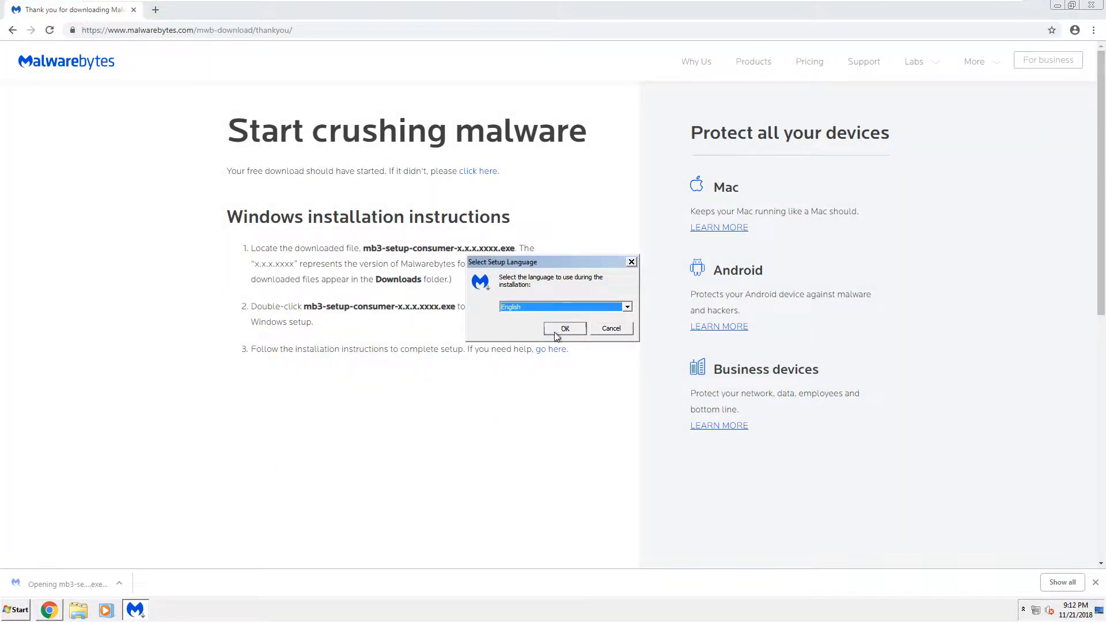
left_click(563, 327)
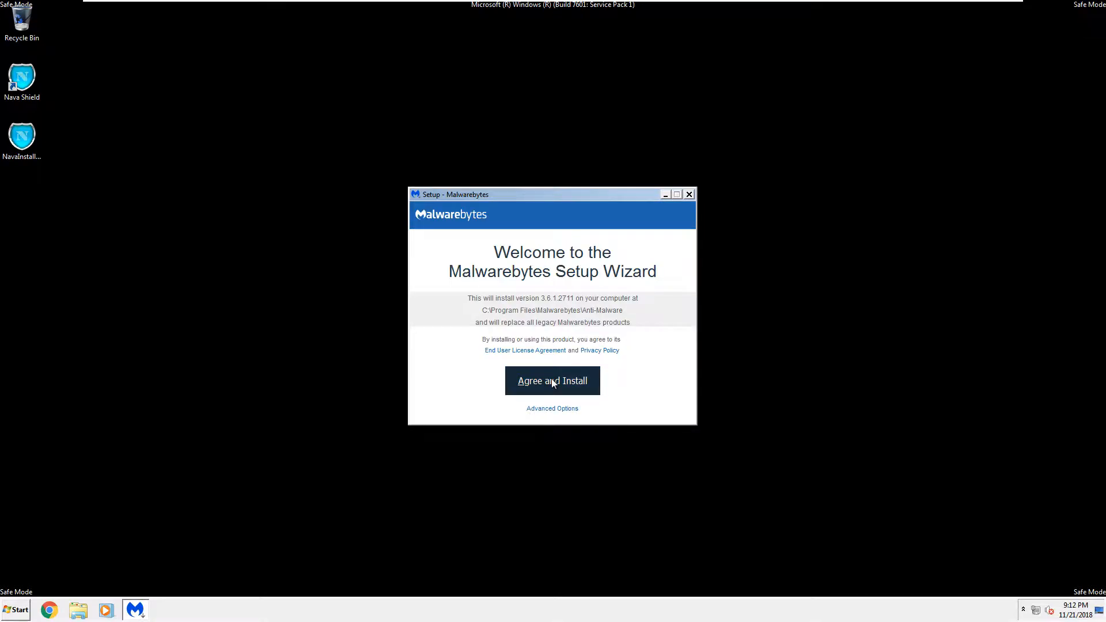
left_click(552, 380)
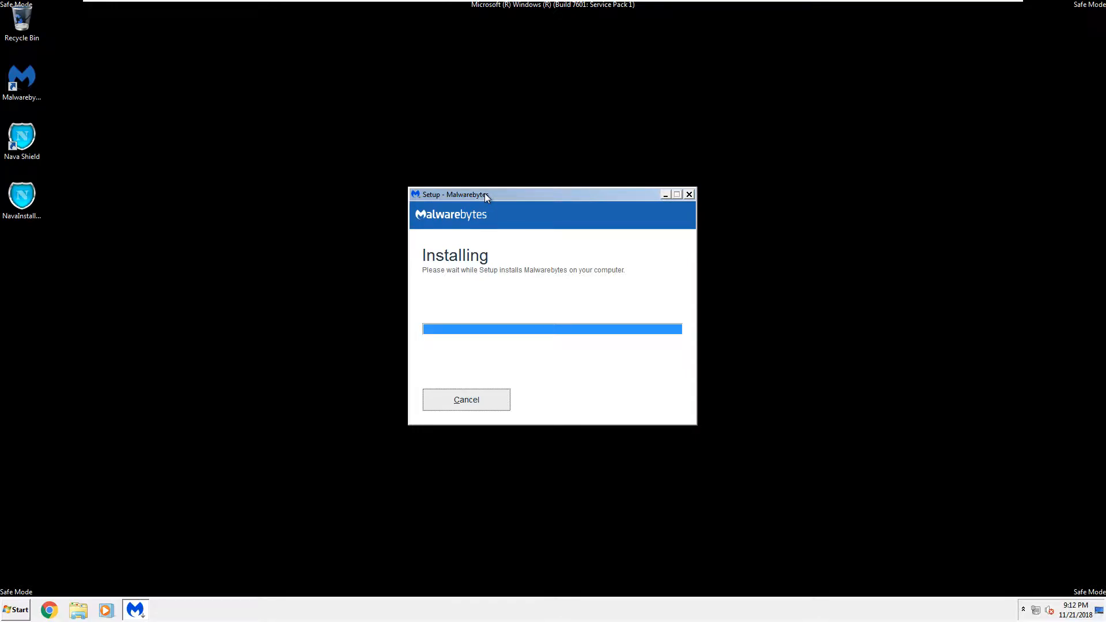
mouse_move(274, 135)
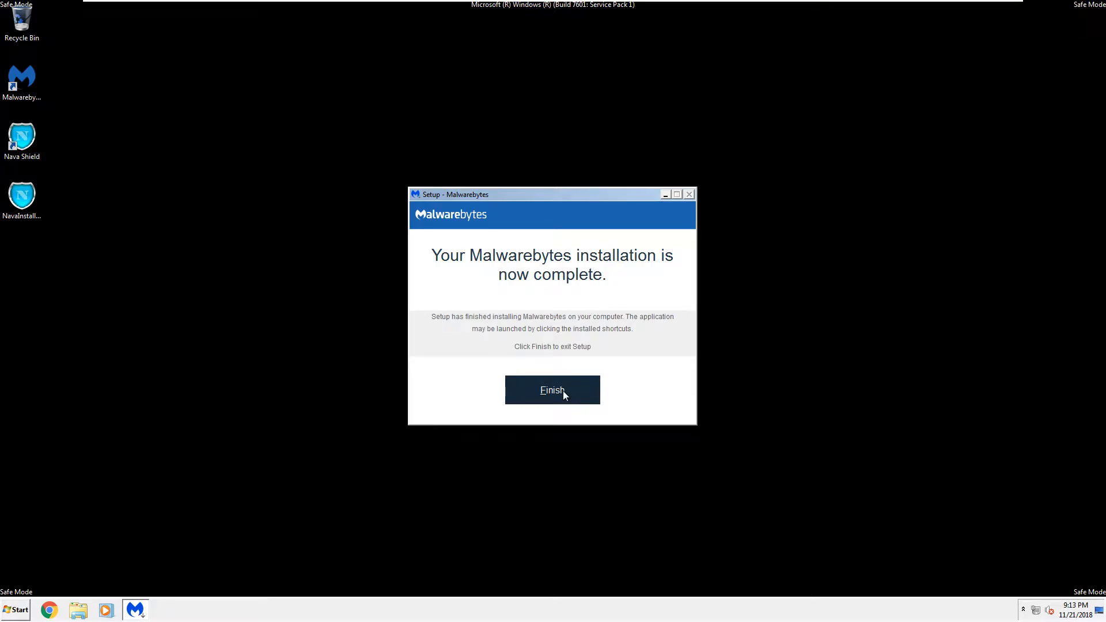
Finish setup, launch Malwarebytes from its shortcut, and start a threat scan.
left_click(553, 390)
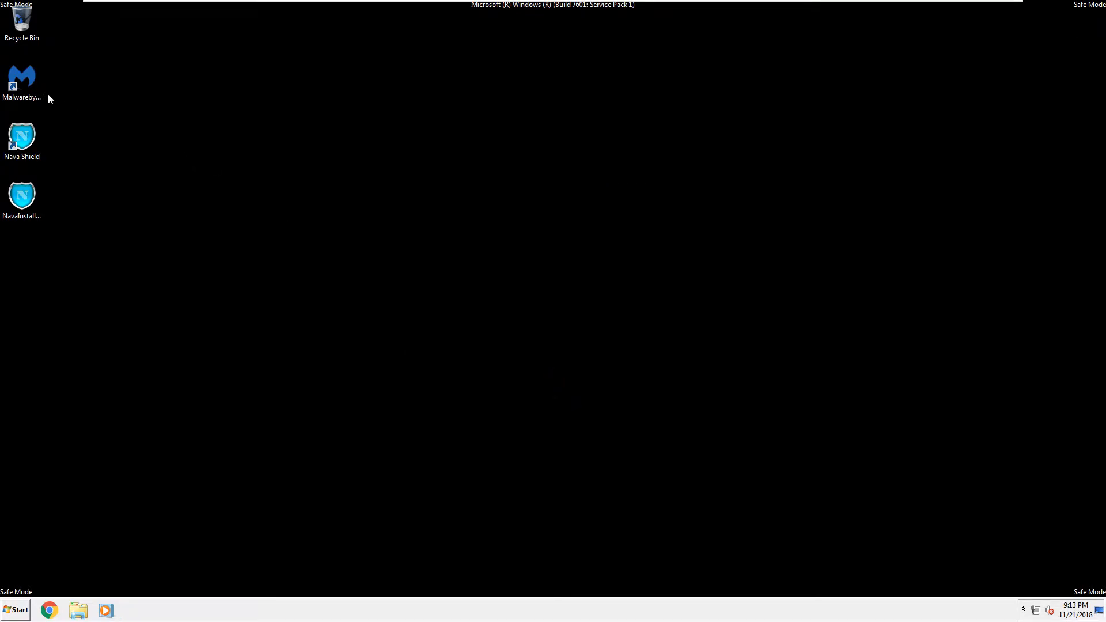
double_click(21, 78)
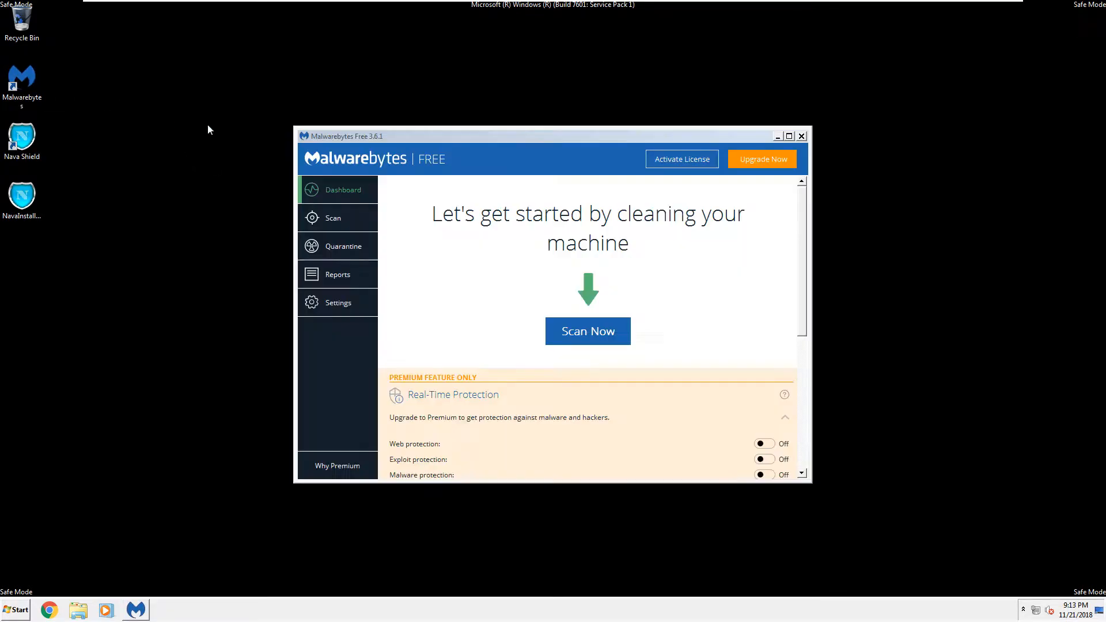
left_click(332, 217)
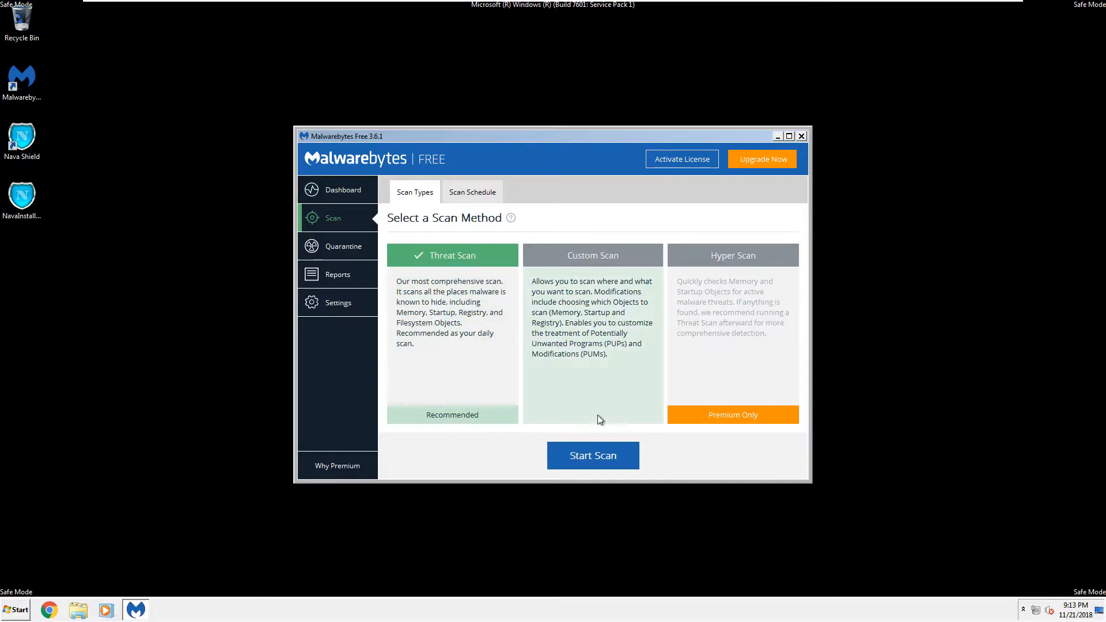
left_click(593, 455)
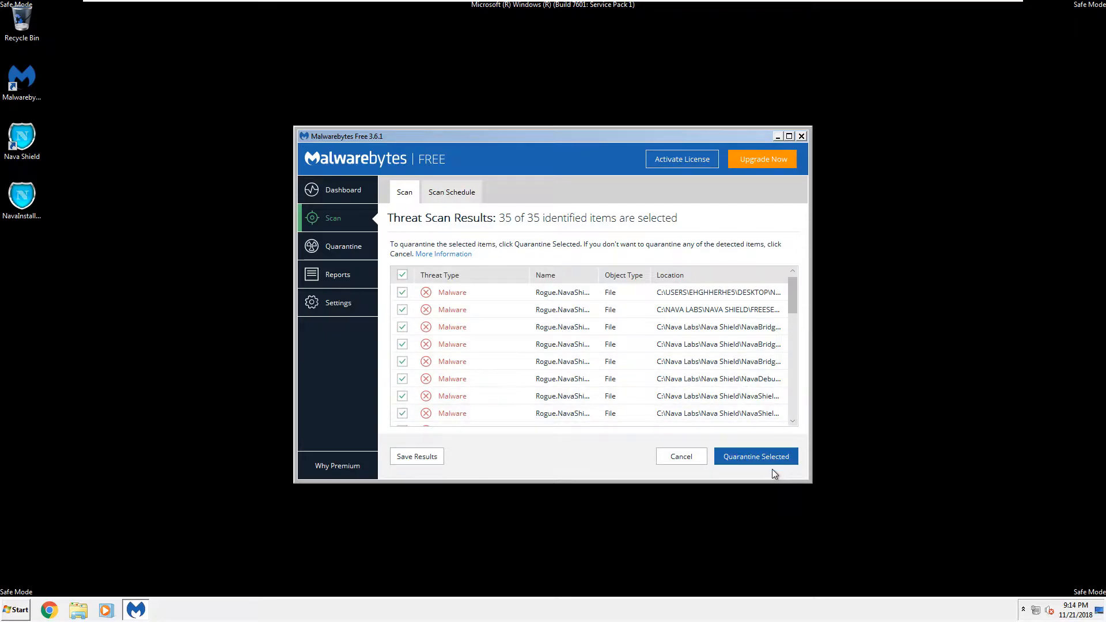
Quarantine all 35 detected threats, dismiss the summary, and close Malwarebytes.
left_click(755, 456)
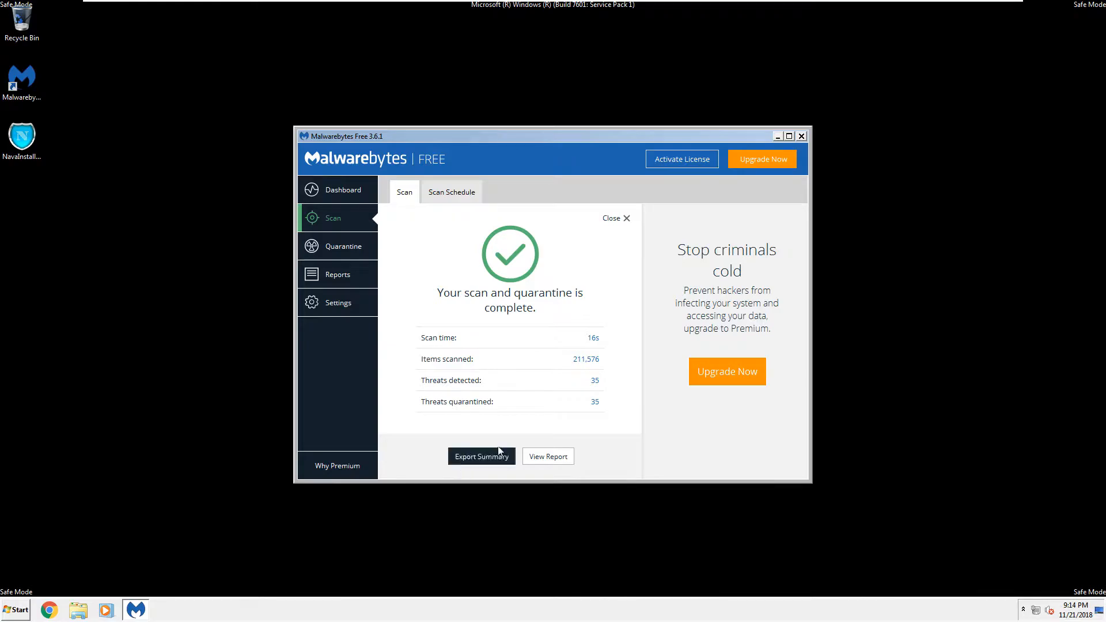
left_click(343, 189)
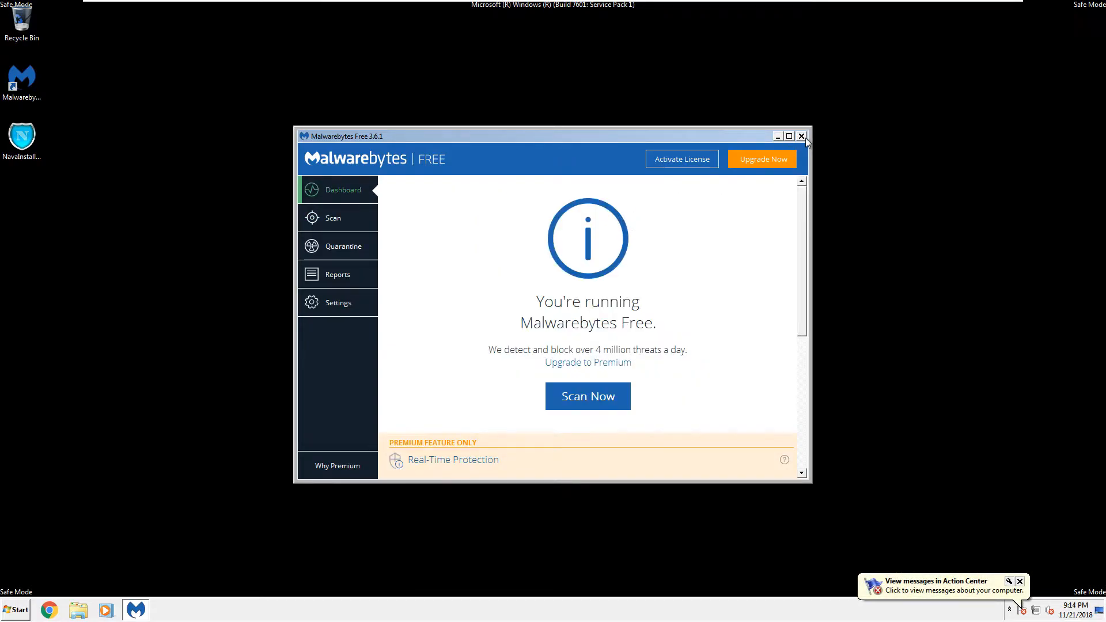
left_click(16, 610)
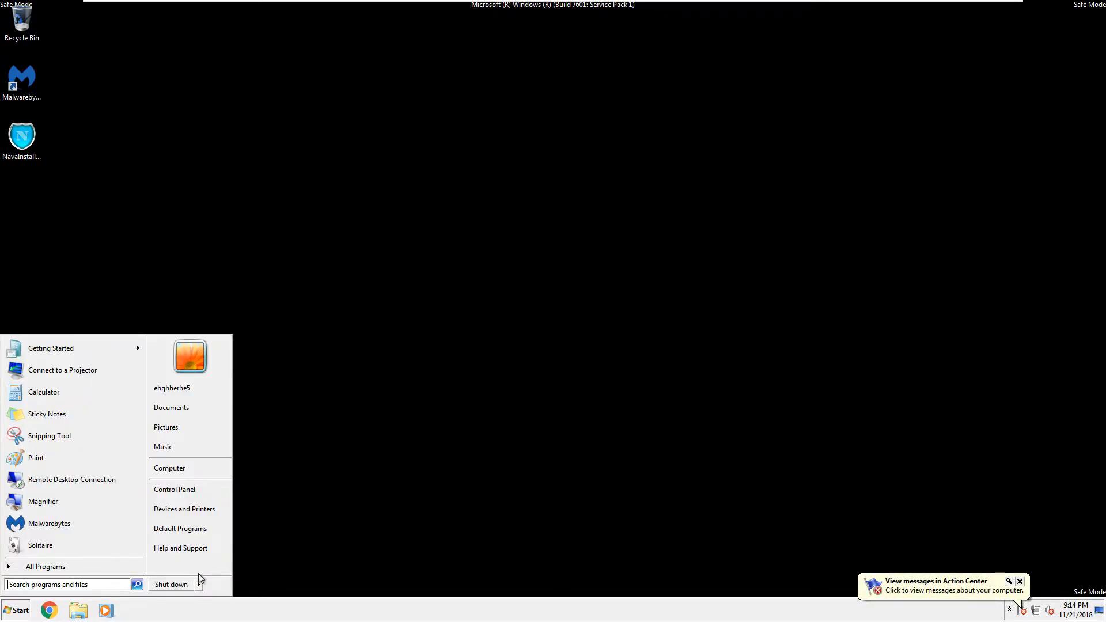
Restart Windows 7 from the Start menu to boot back into the normal desktop.
left_click(170, 584)
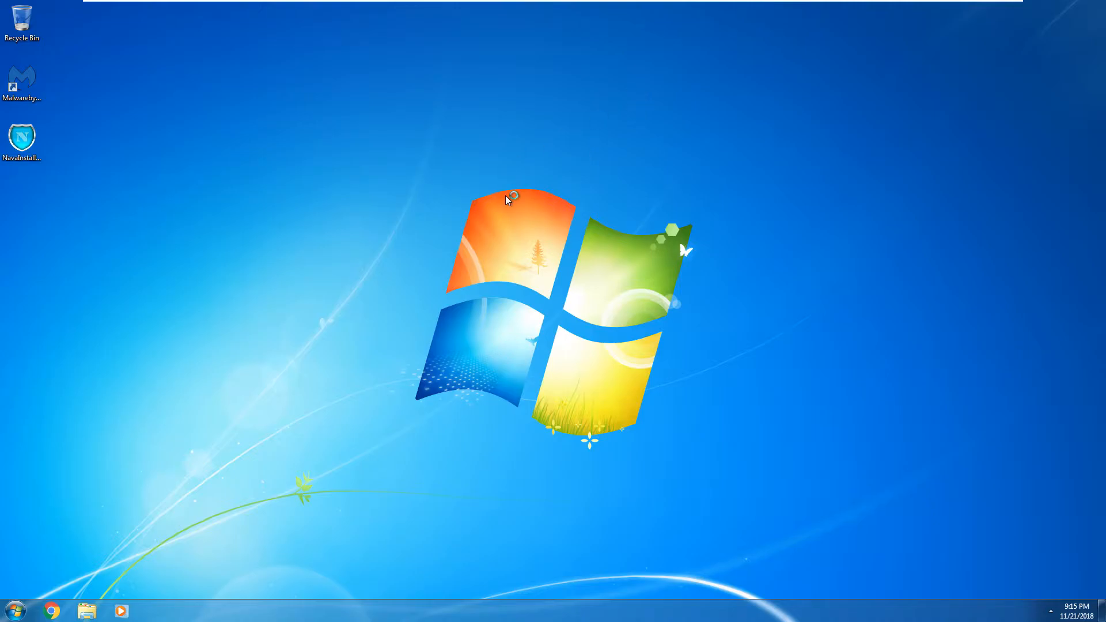
mouse_move(182, 128)
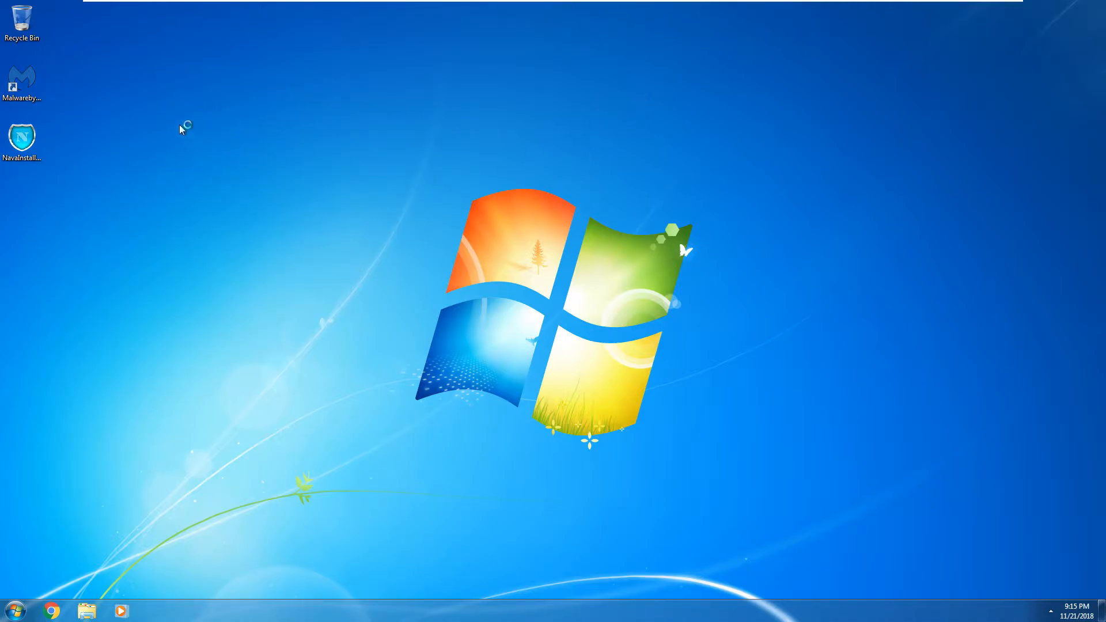
mouse_move(864, 409)
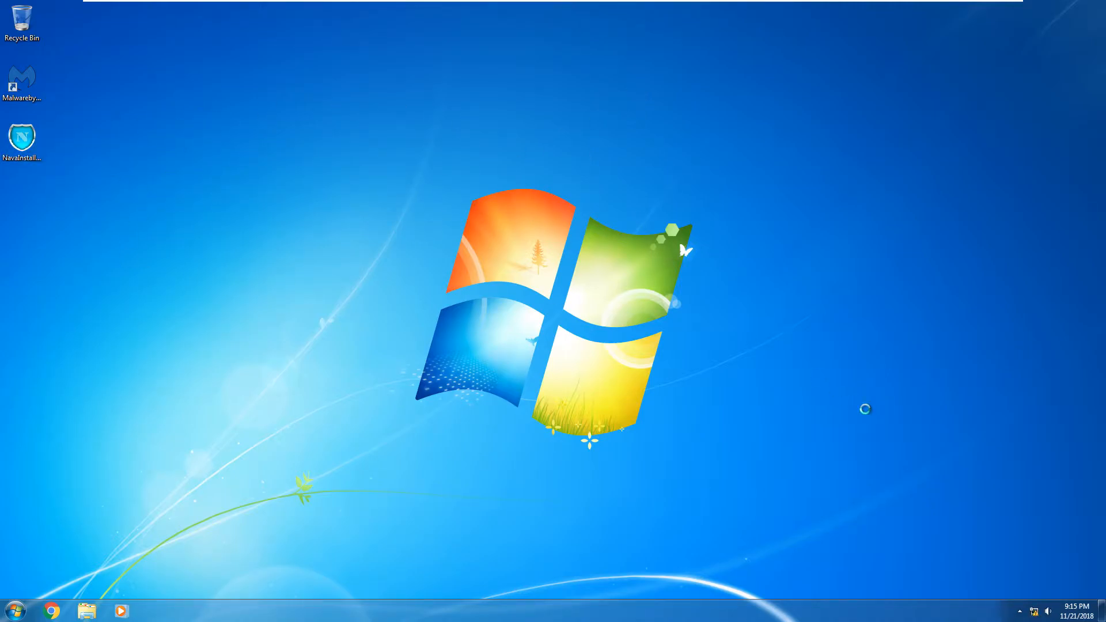
left_click(1019, 611)
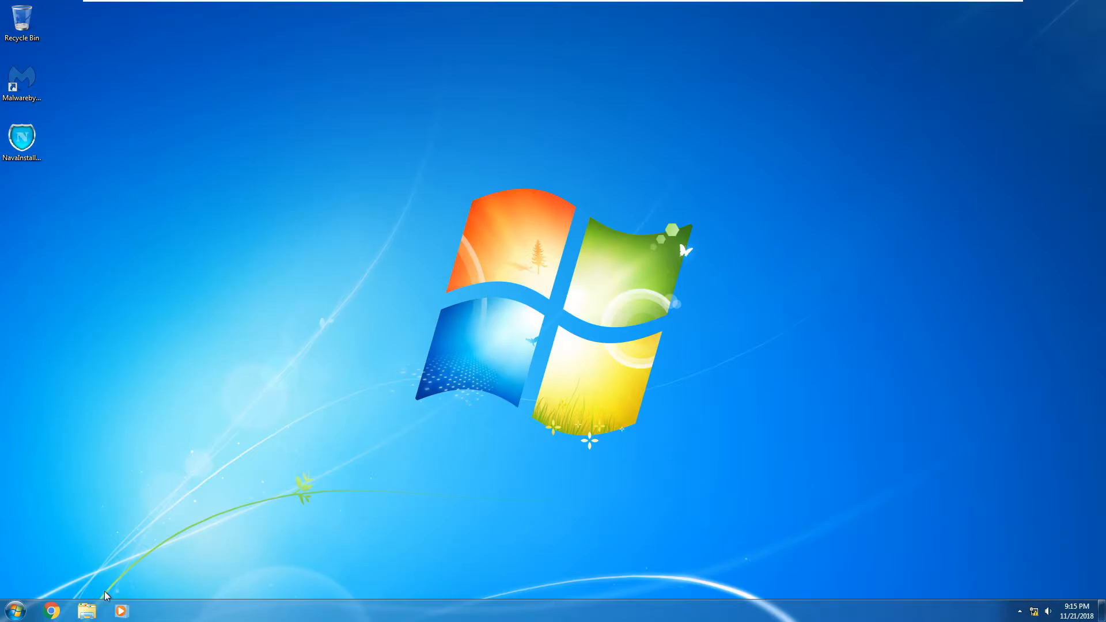
Reveal hidden and protected operating system files on Local Disk (C:), then close its window.
left_click(87, 610)
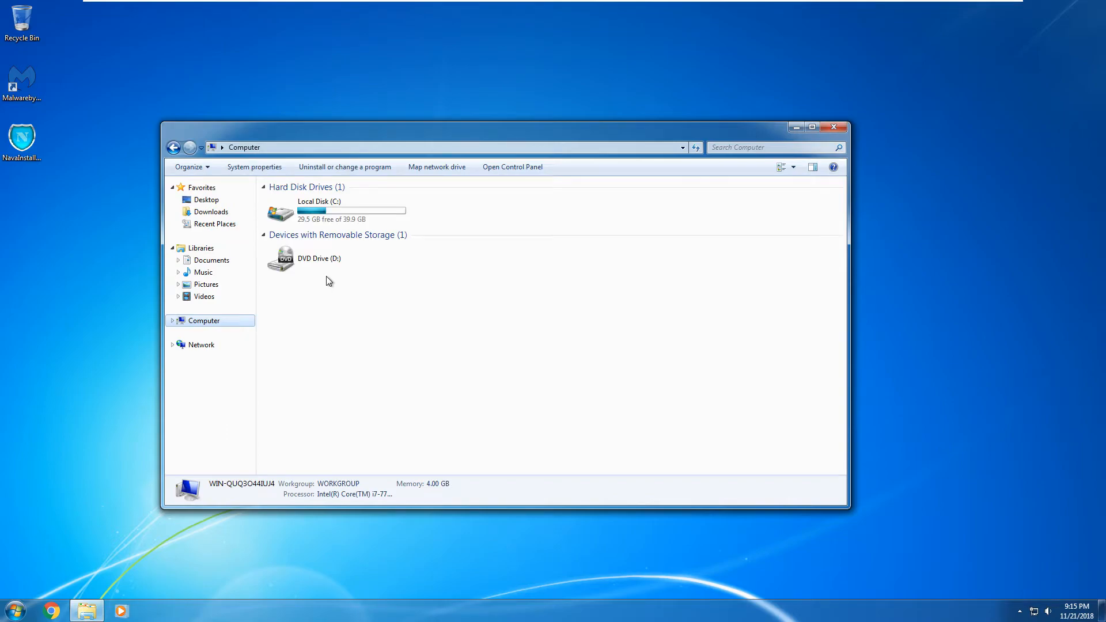
double_click(319, 210)
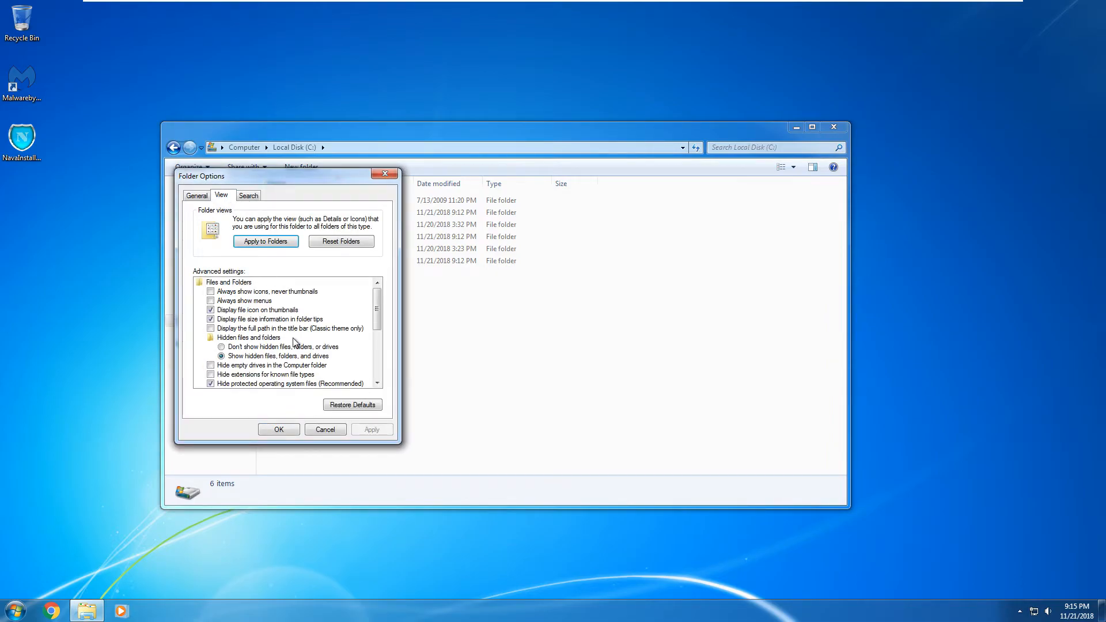
left_click(210, 383)
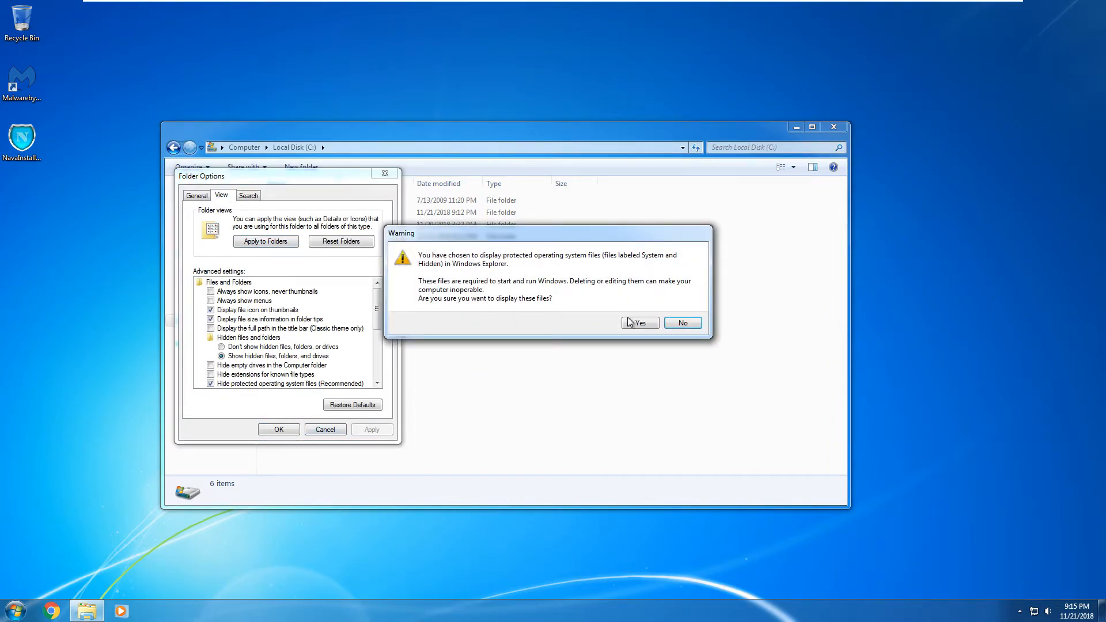
left_click(639, 323)
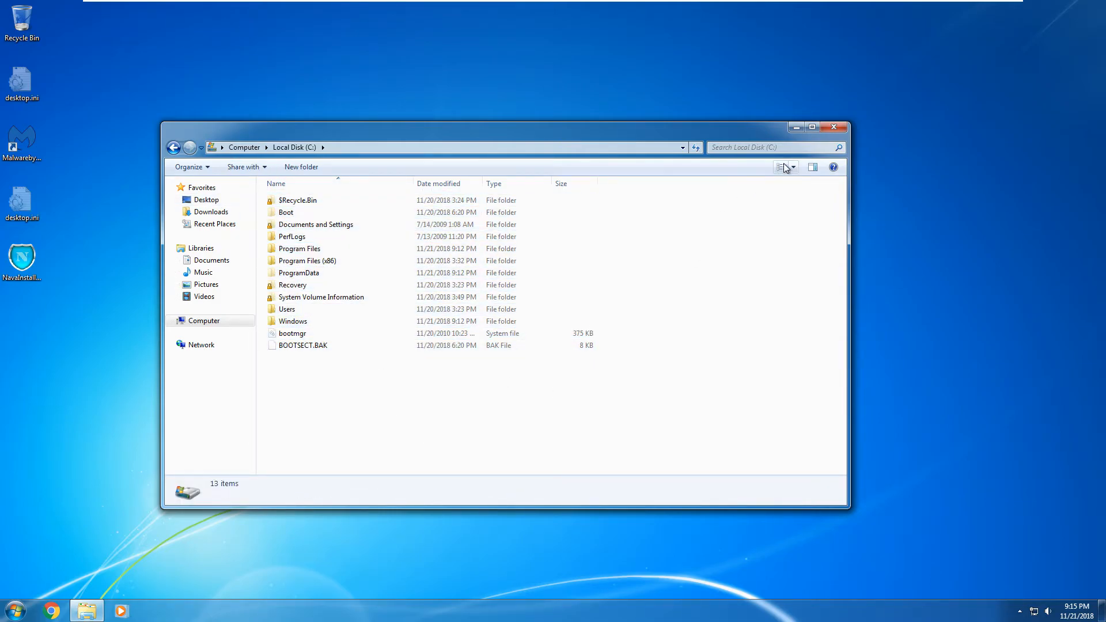
left_click(835, 127)
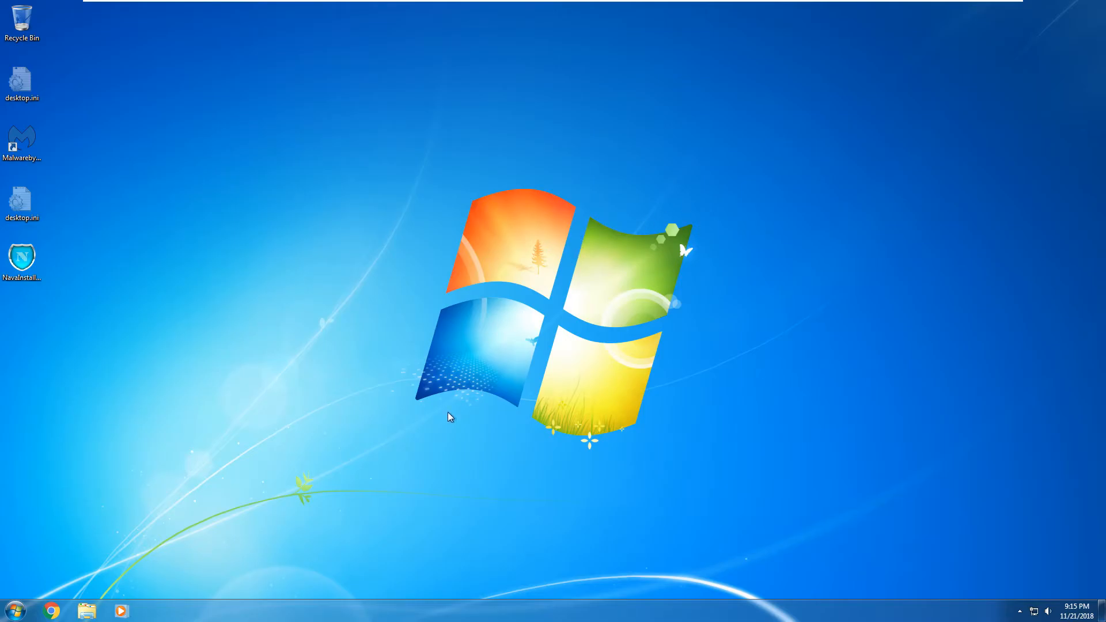
mouse_move(456, 367)
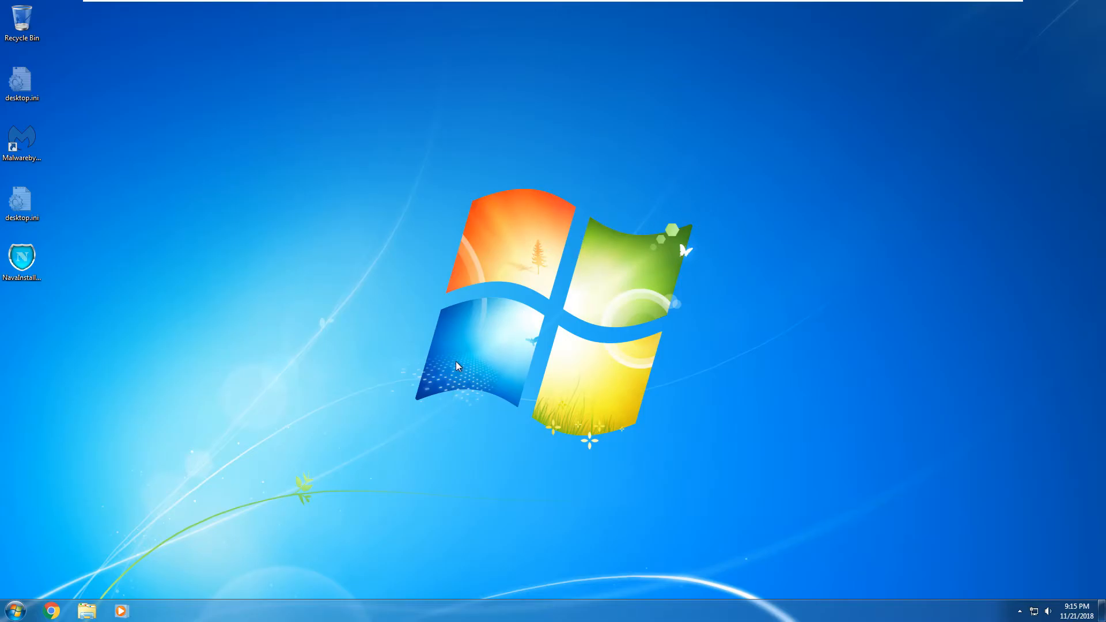